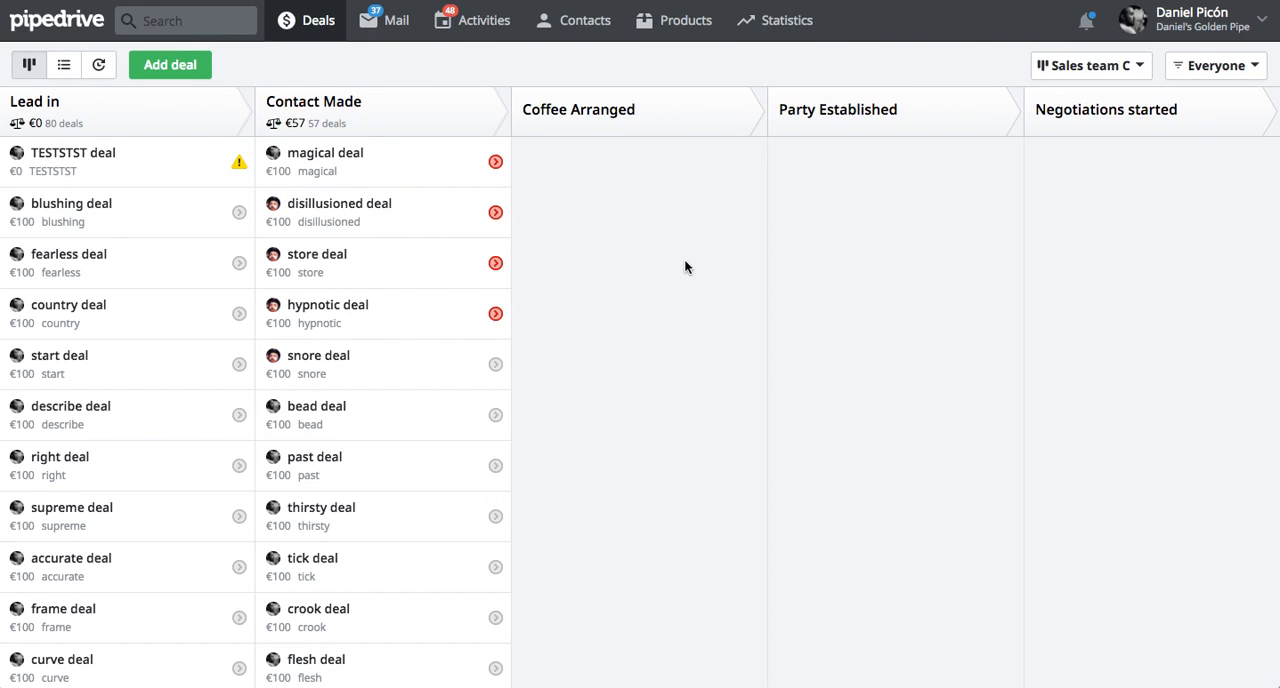
pyautogui.moveTo(332, 267)
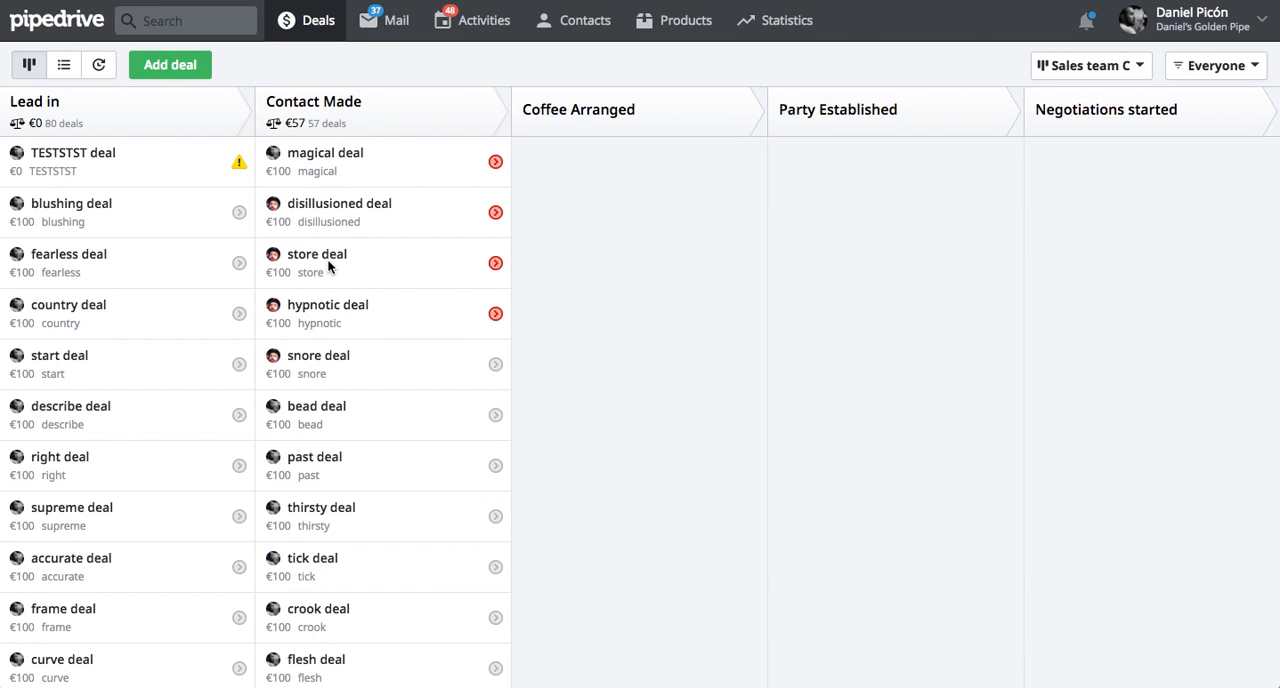
pyautogui.moveTo(130, 188)
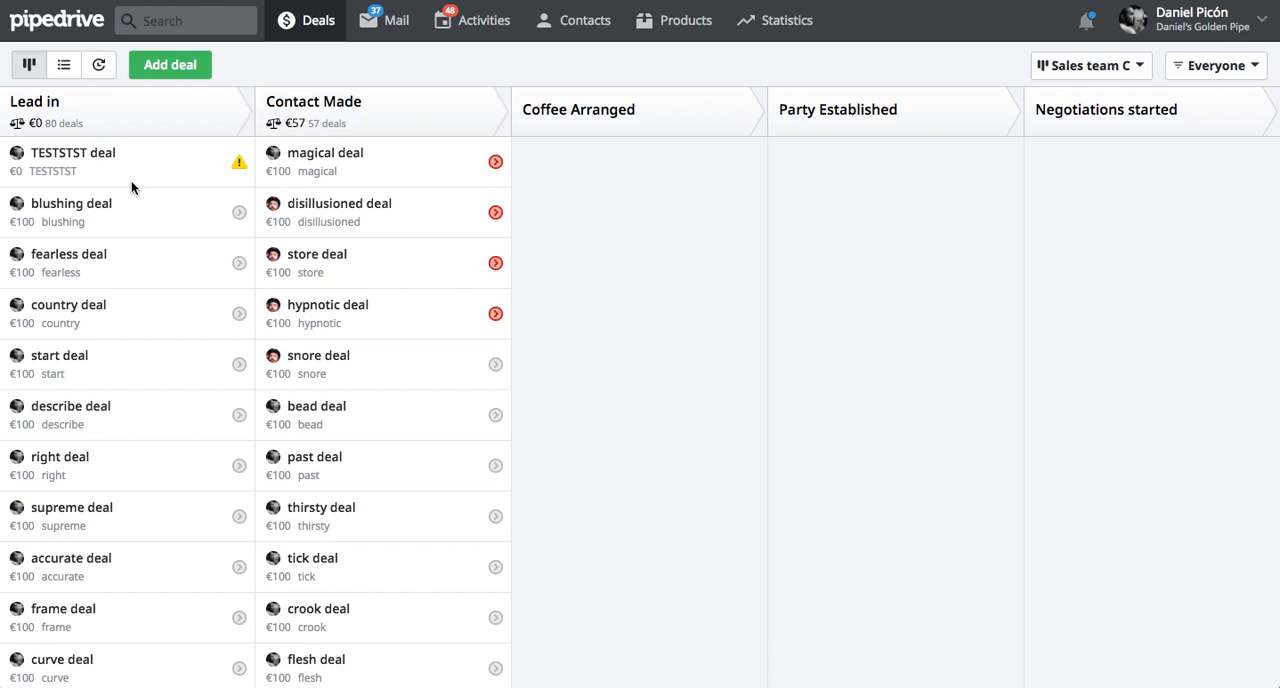
pyautogui.moveTo(127, 204)
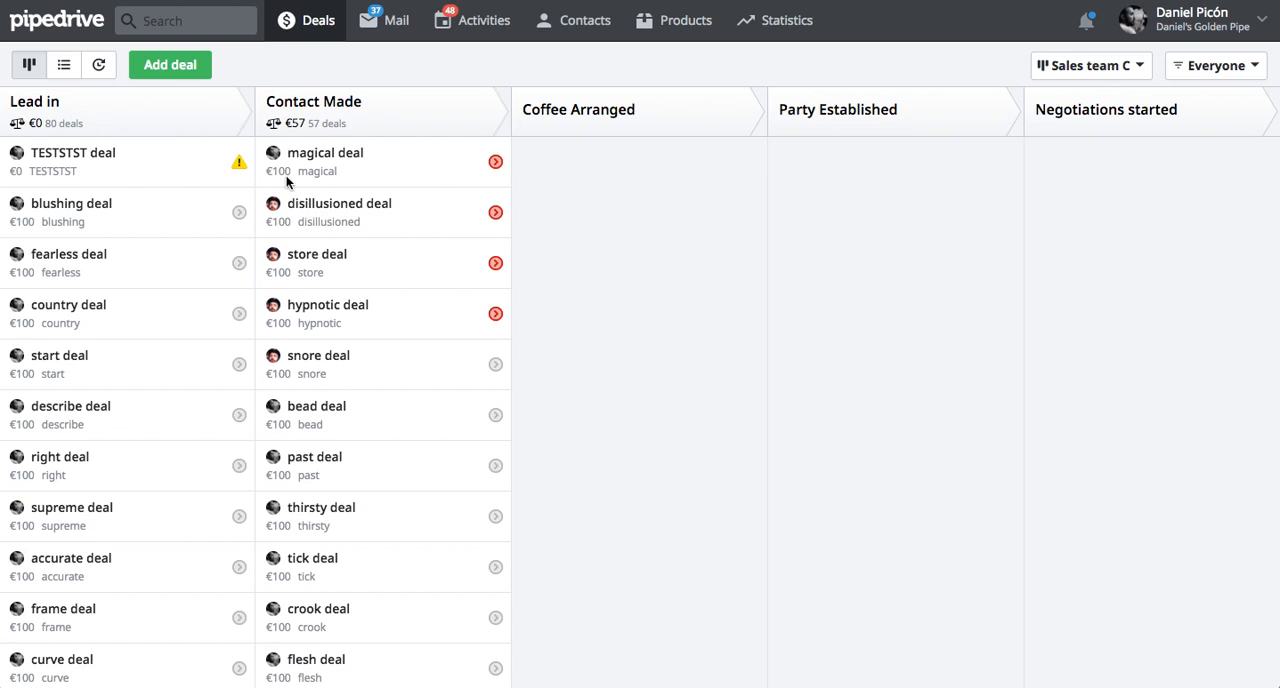
pyautogui.moveTo(358, 291)
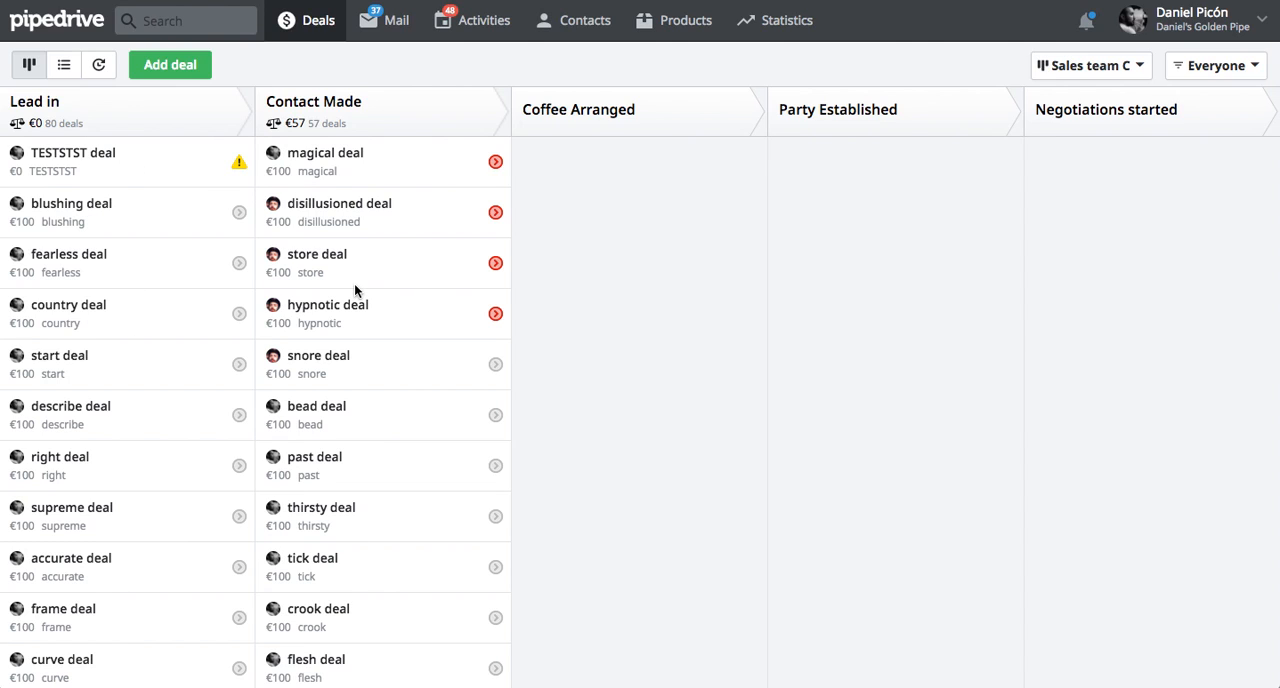
pyautogui.moveTo(345, 489)
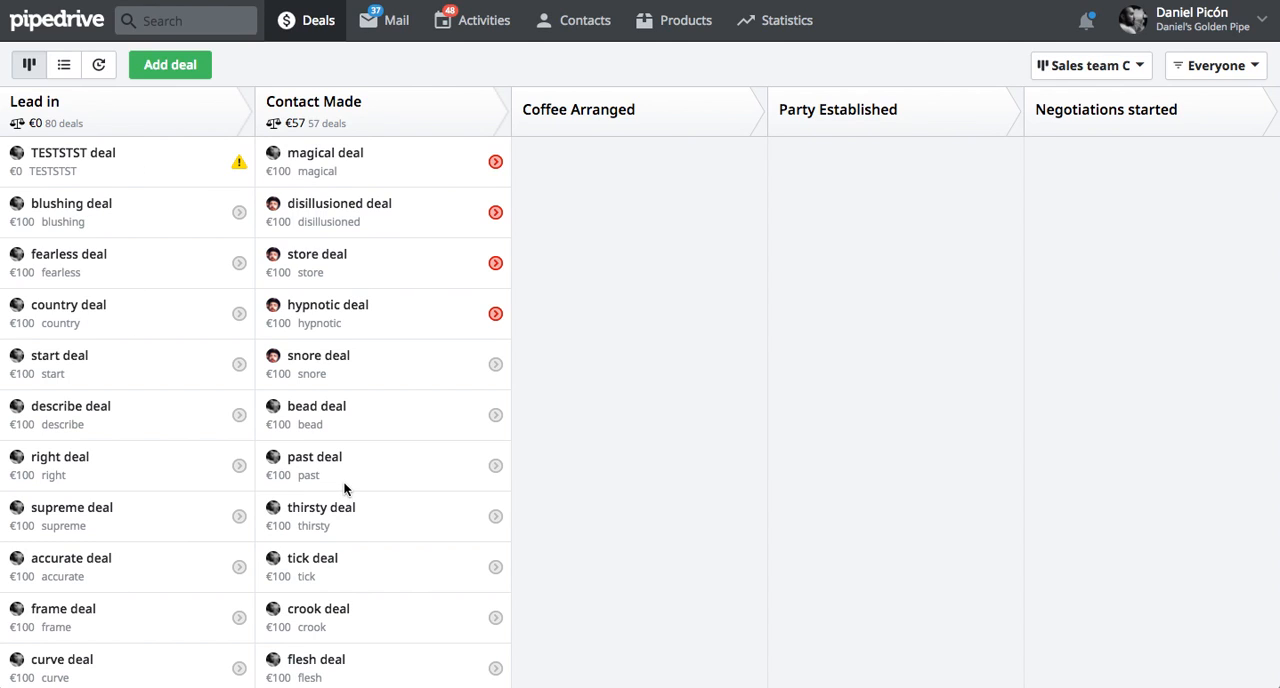
pyautogui.moveTo(108, 313)
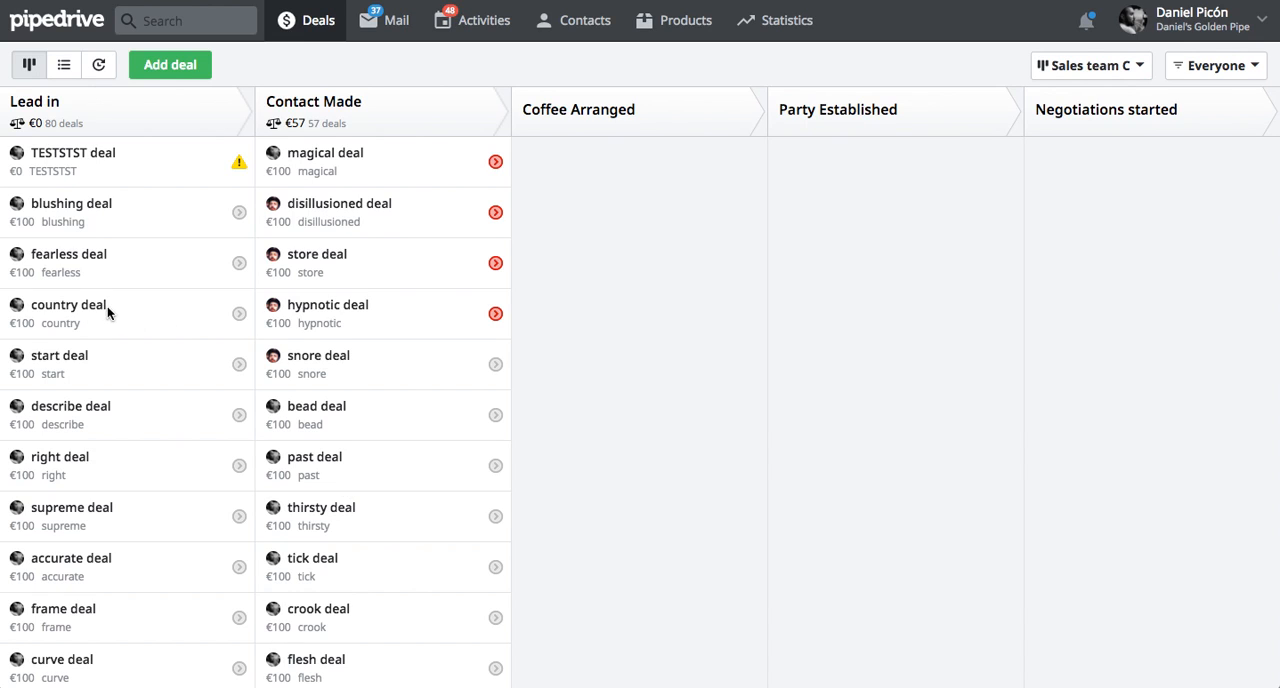
pyautogui.moveTo(216, 191)
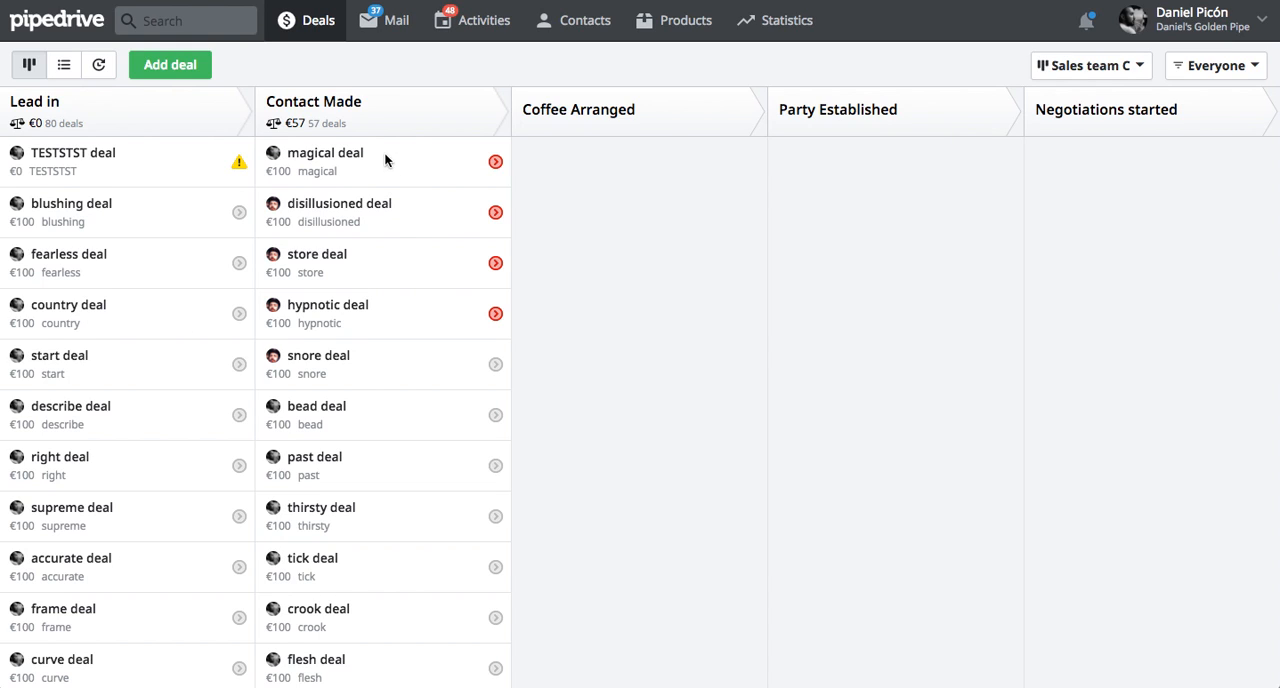
pyautogui.moveTo(390, 401)
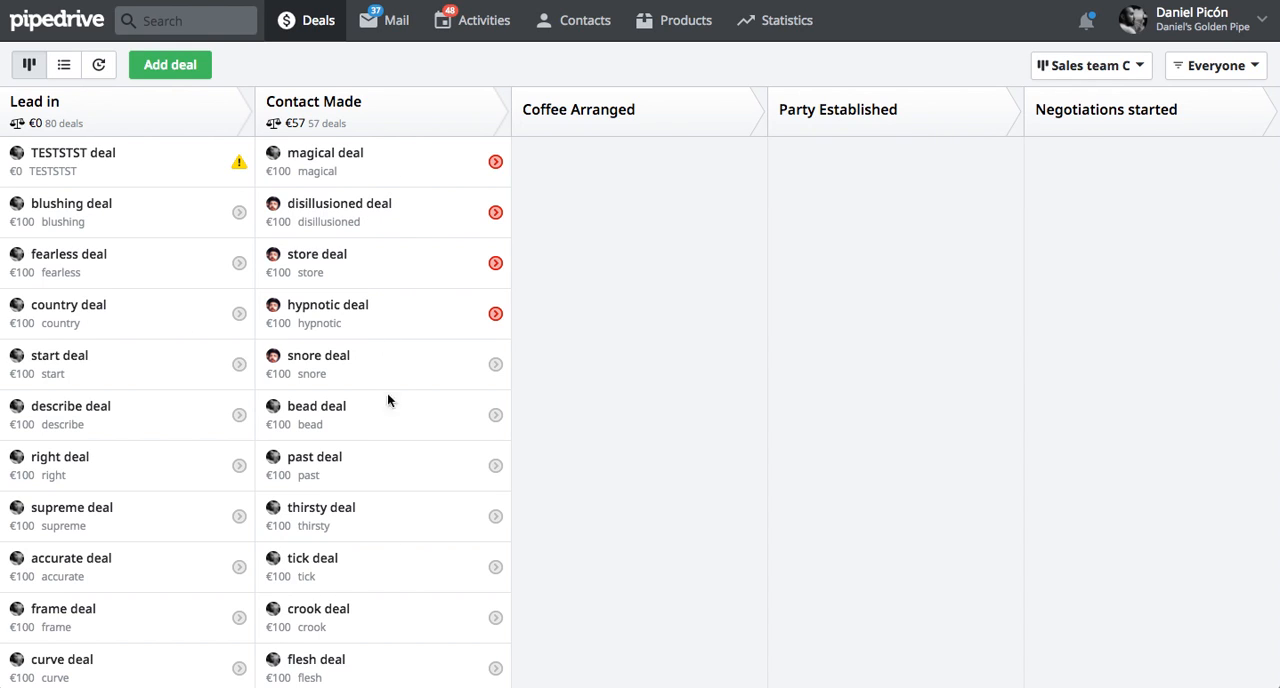
pyautogui.moveTo(70, 450)
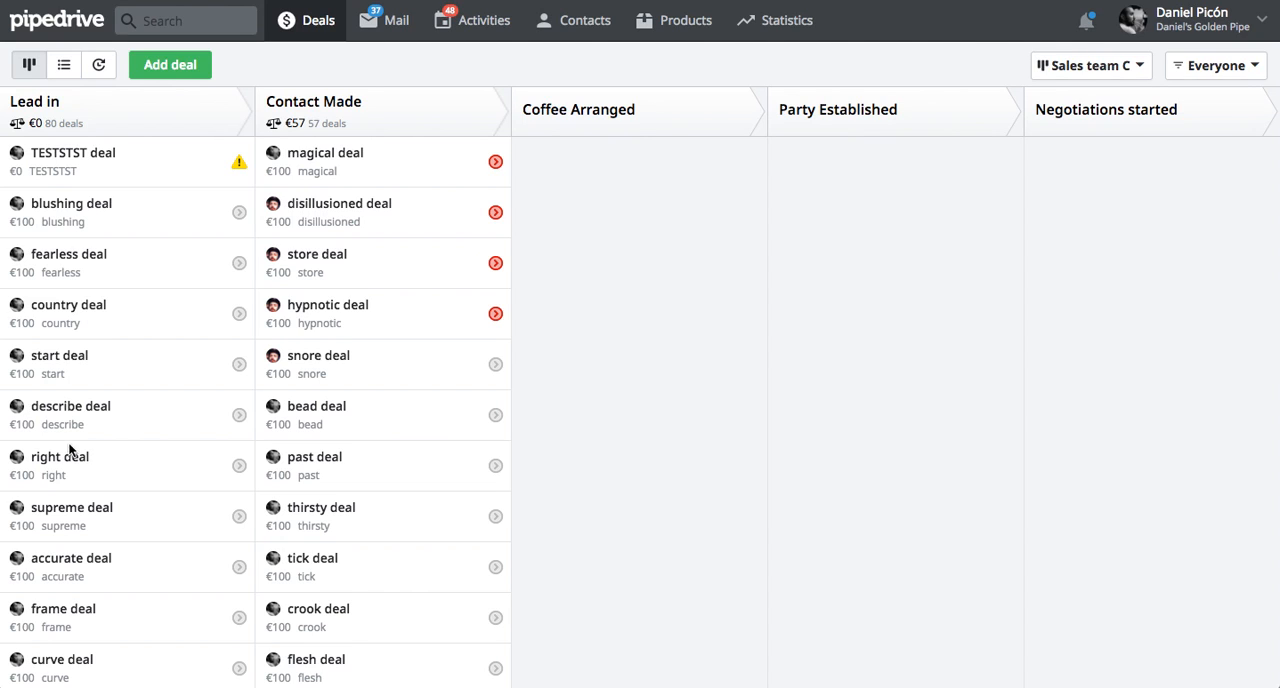
pyautogui.moveTo(265, 325)
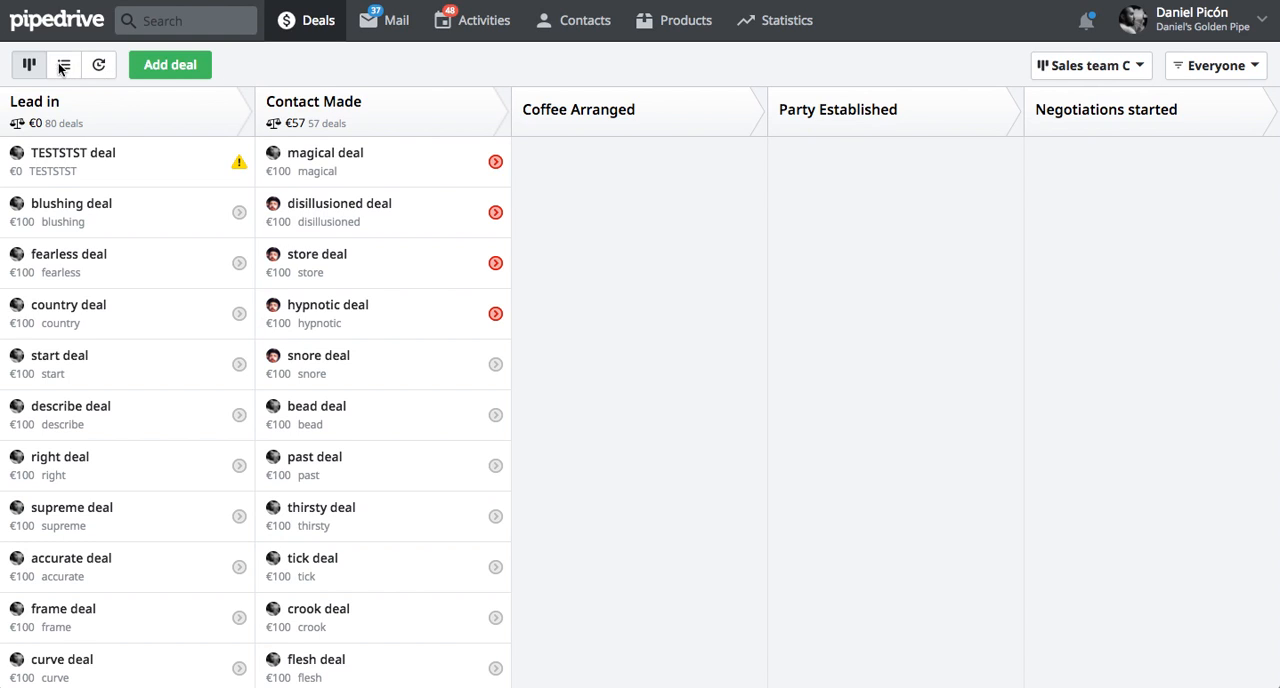
pyautogui.moveTo(64, 65)
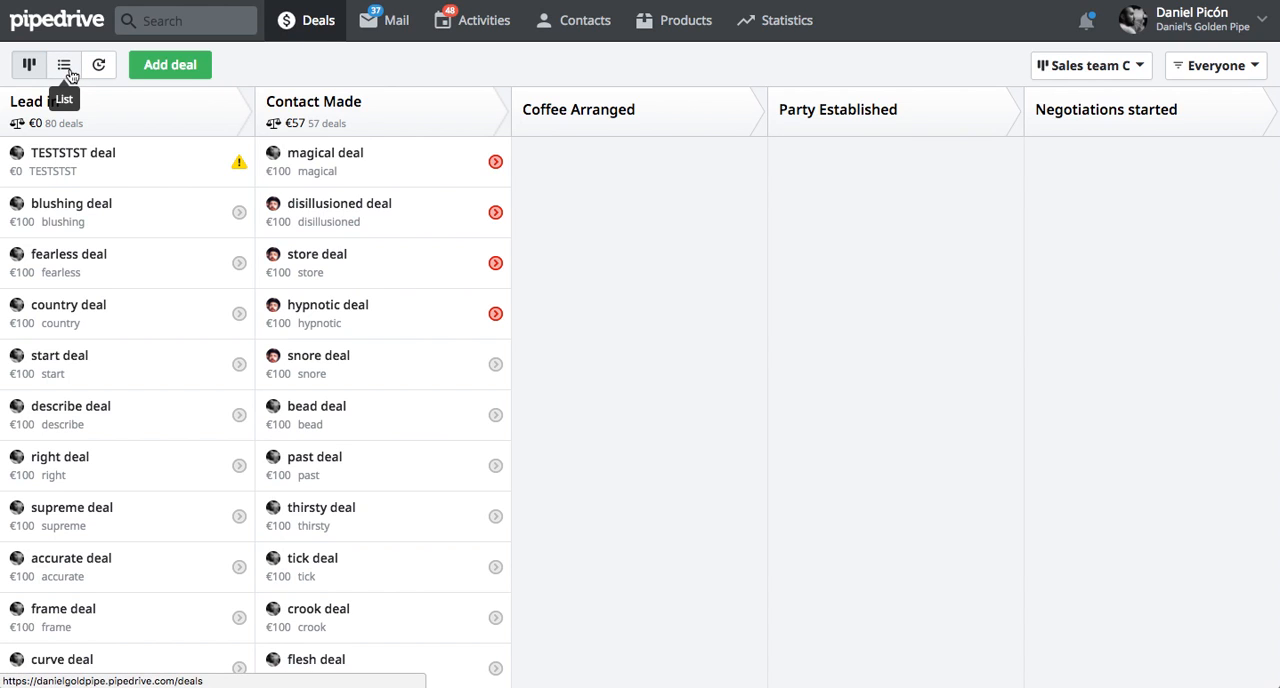
# Show all 219 deals as a list and open the deal filter dropdown to add a filter.
pyautogui.click(63, 64)
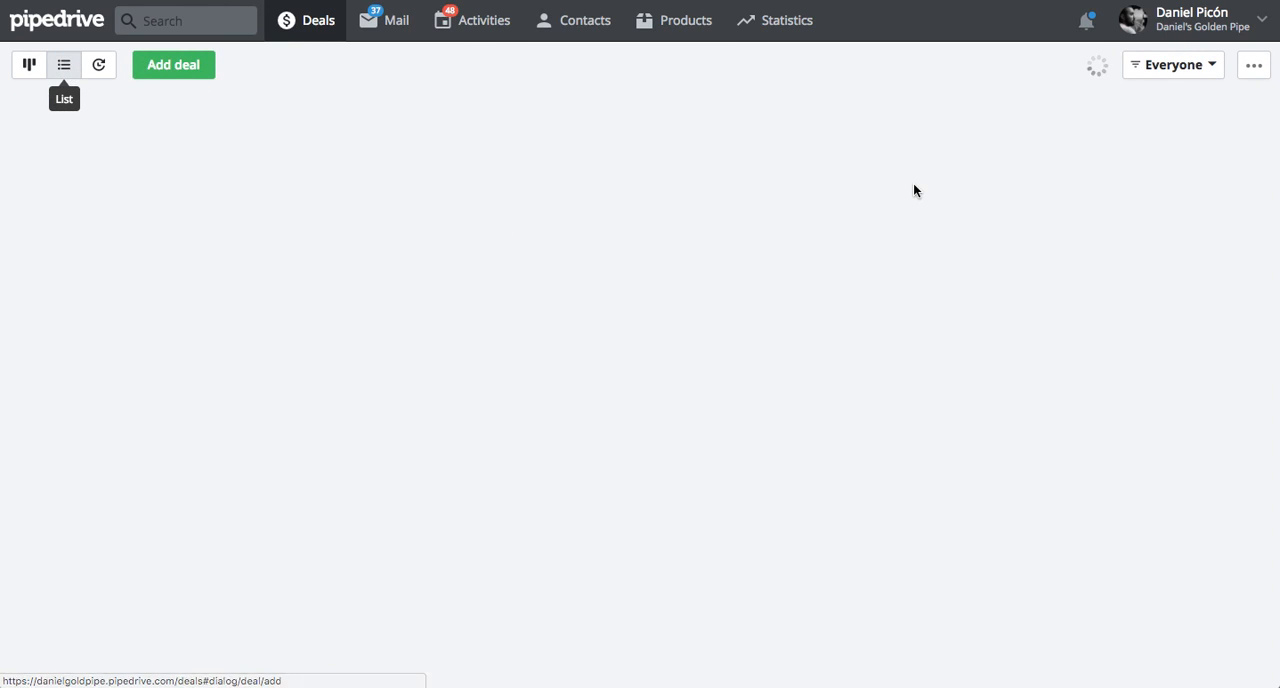
pyautogui.click(63, 64)
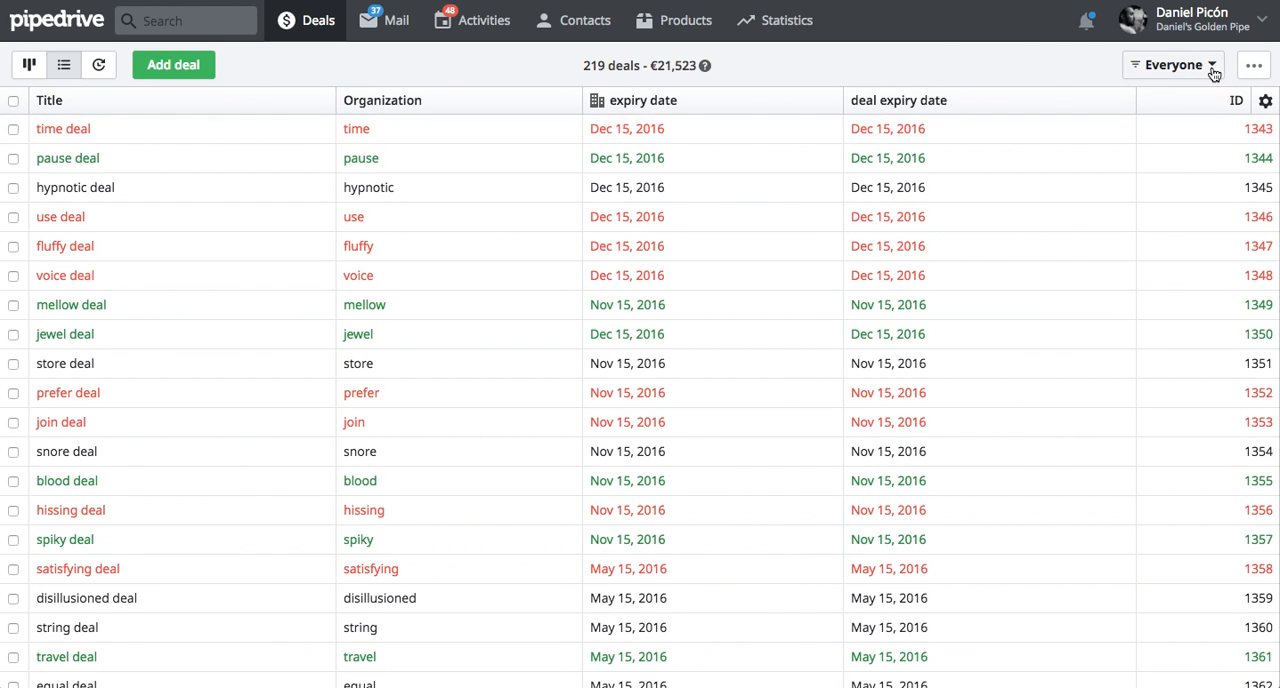
pyautogui.click(1172, 64)
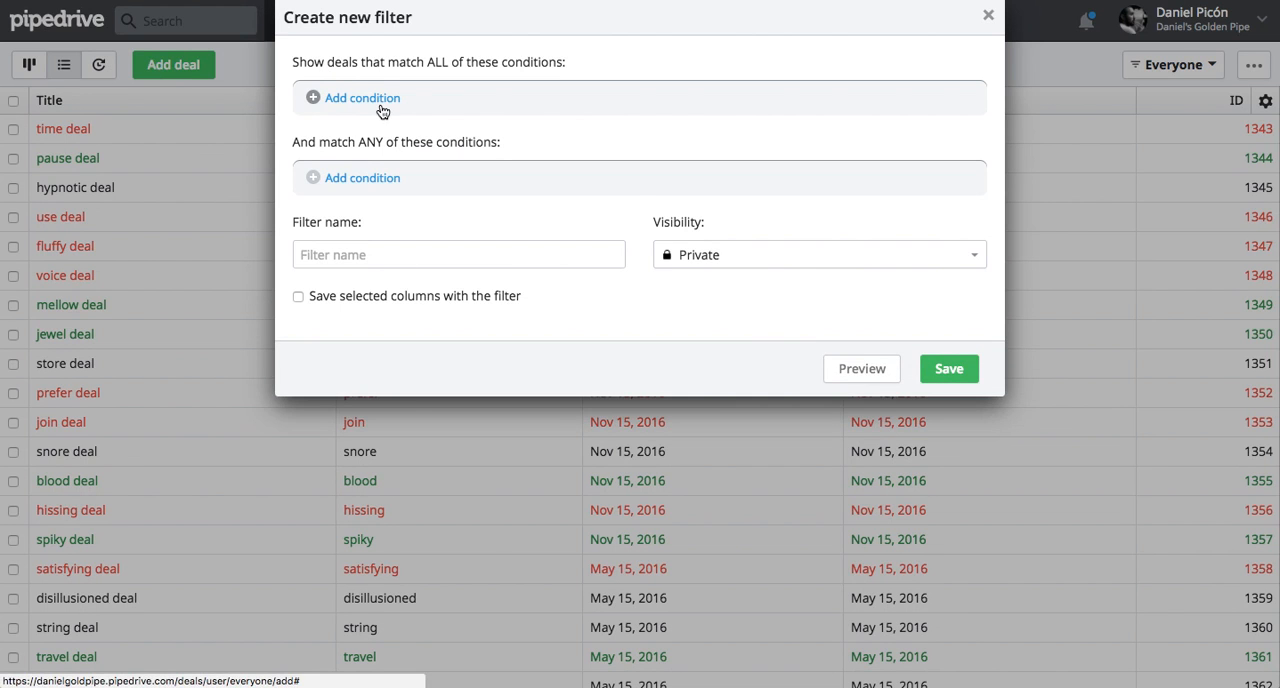
# Add a Deal Stage condition matching Sales team C's Lead in stage.
pyautogui.click(362, 97)
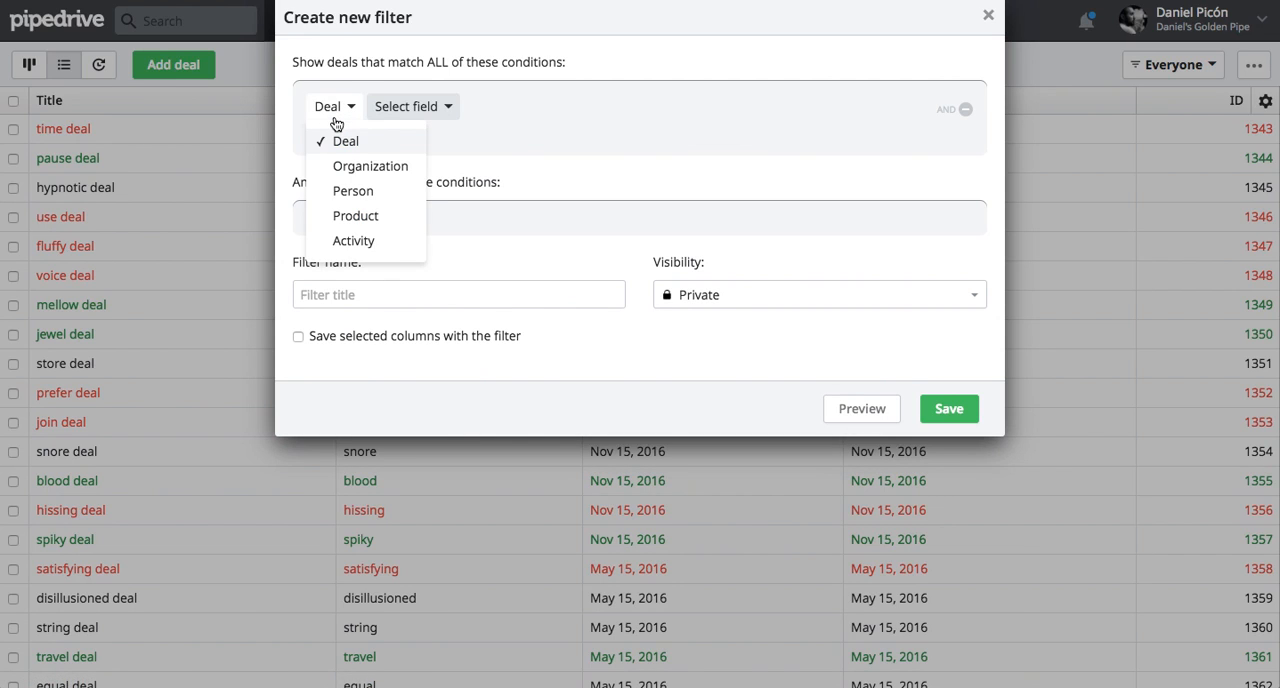
pyautogui.click(412, 106)
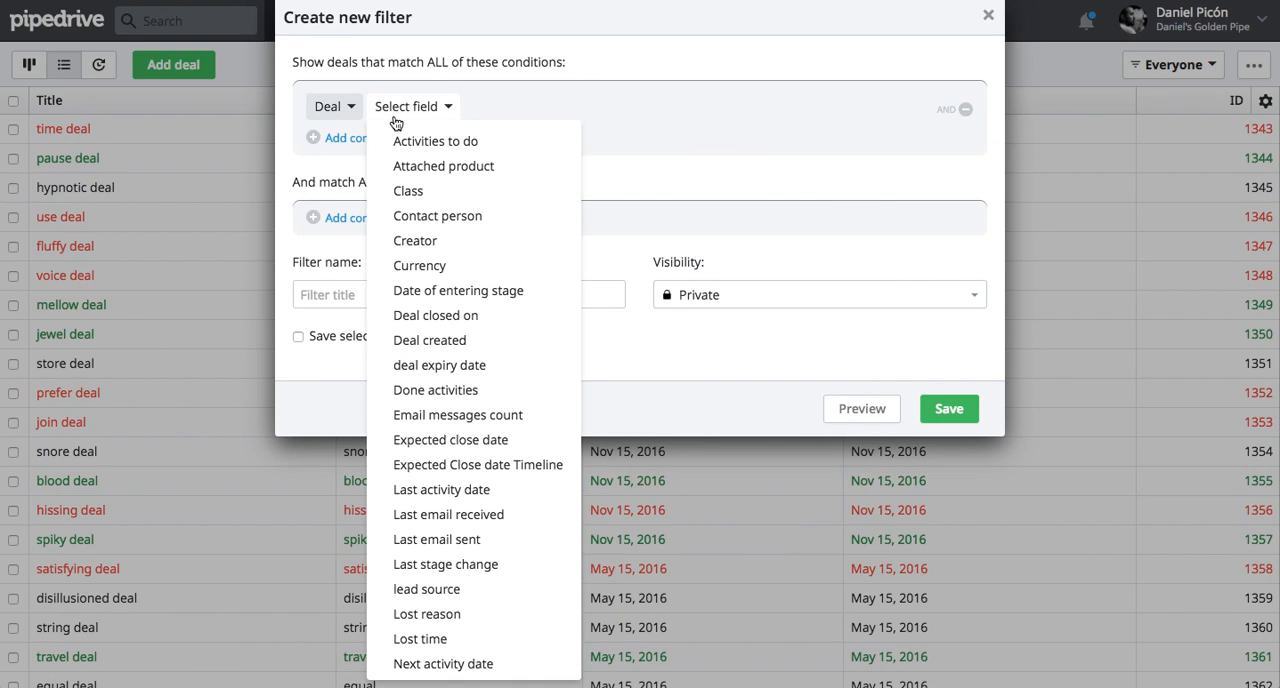
pyautogui.moveTo(435, 140)
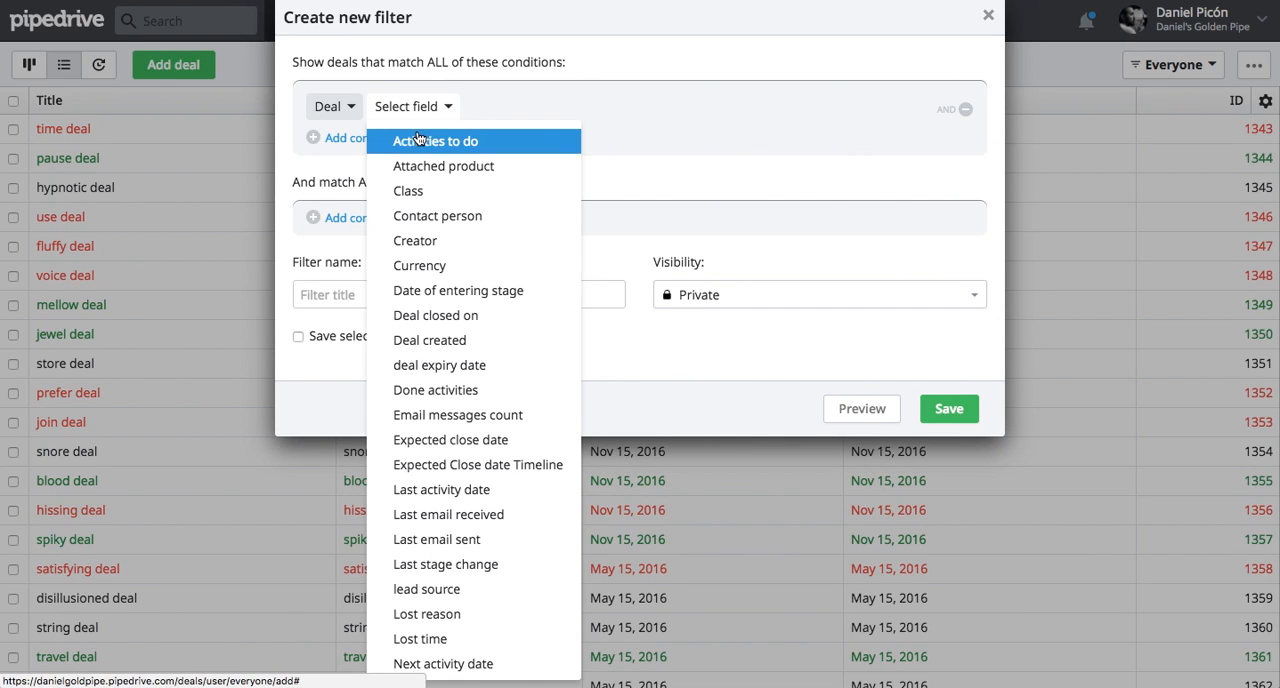
pyautogui.scroll(-3)
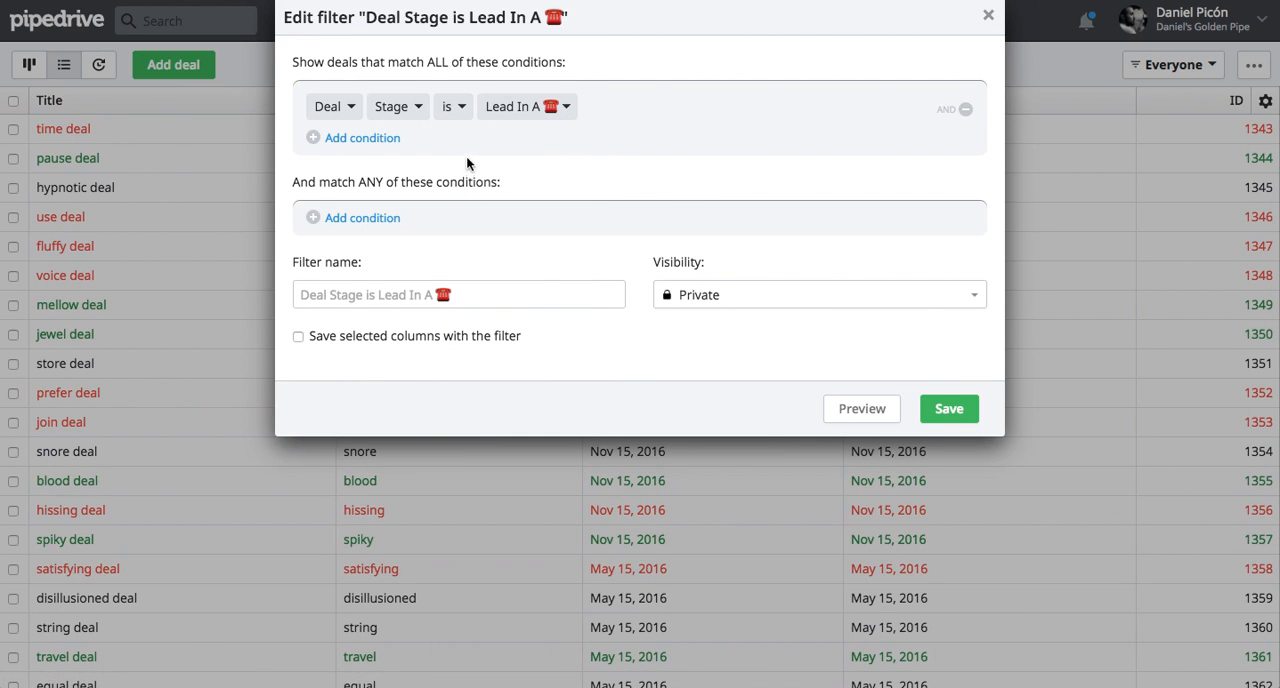
pyautogui.click(527, 106)
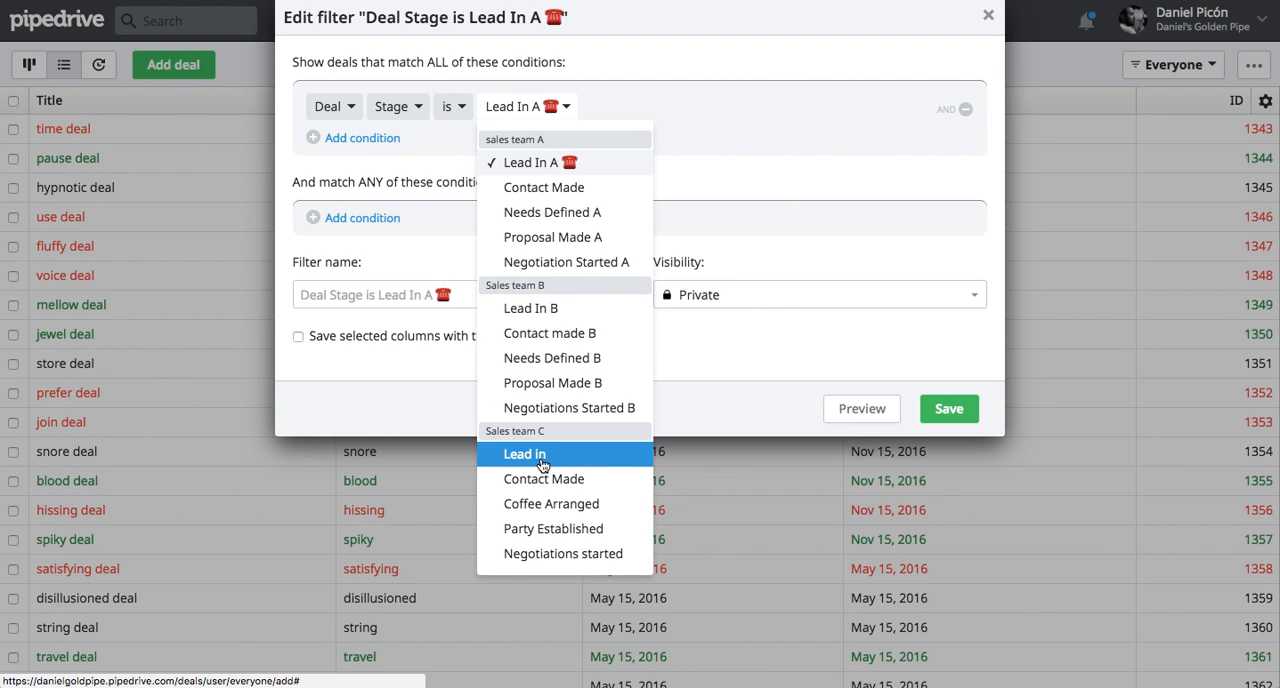
pyautogui.click(524, 454)
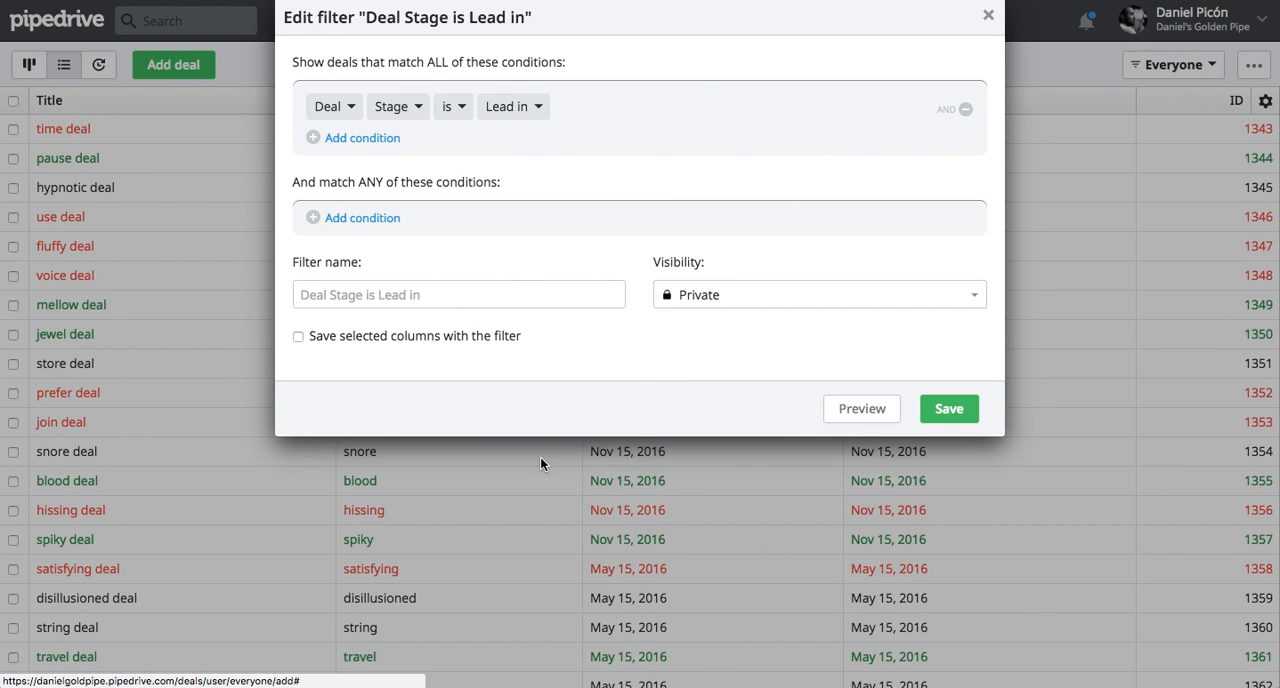
pyautogui.moveTo(658, 311)
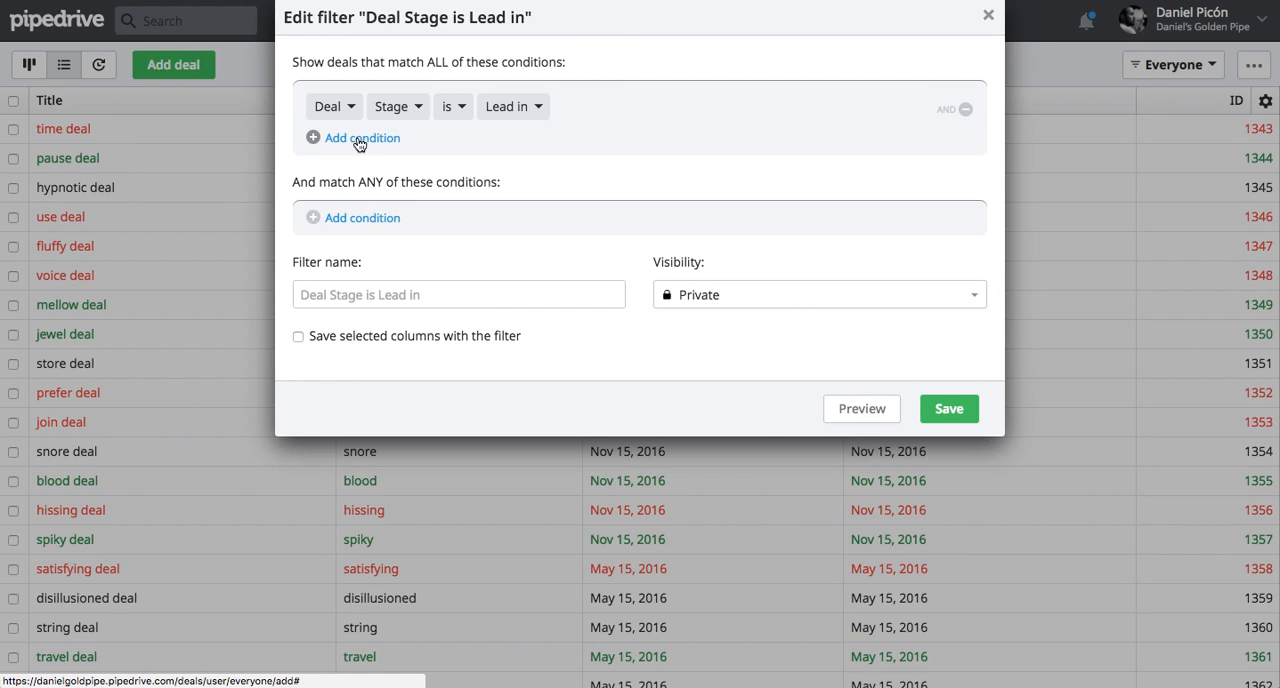
# Add a second condition requiring the deal Status to be Open.
pyautogui.click(361, 137)
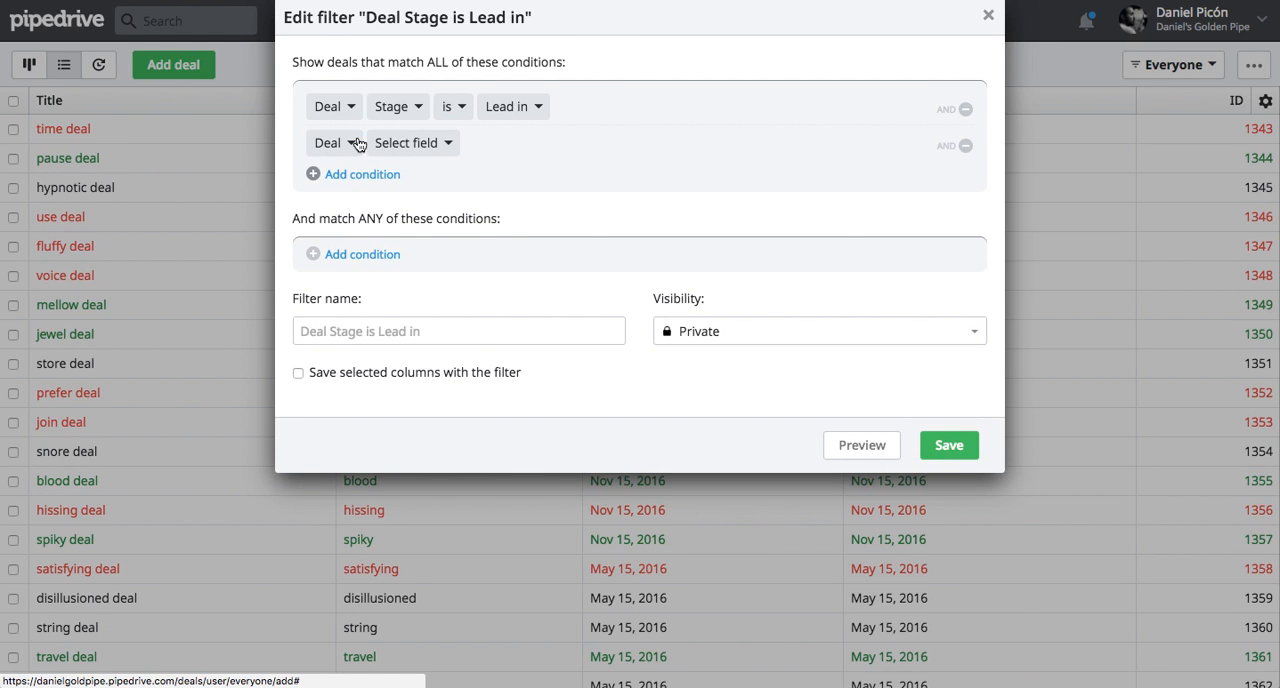
pyautogui.click(406, 142)
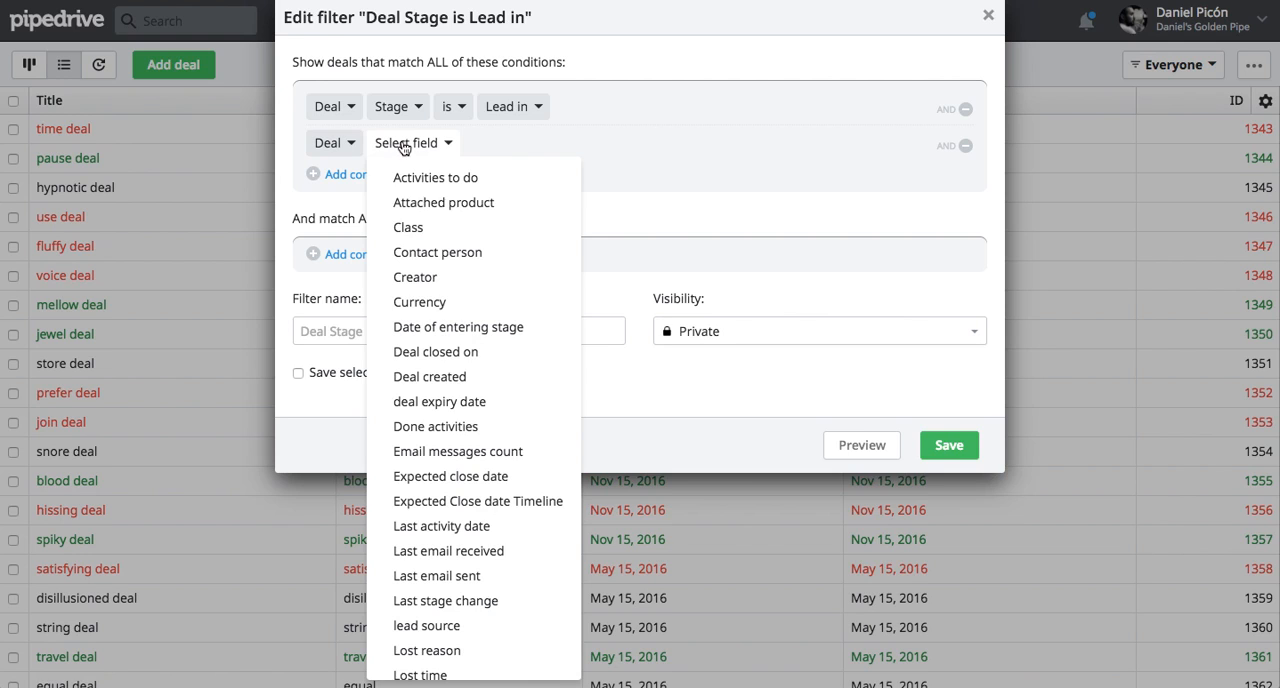
pyautogui.moveTo(439, 401)
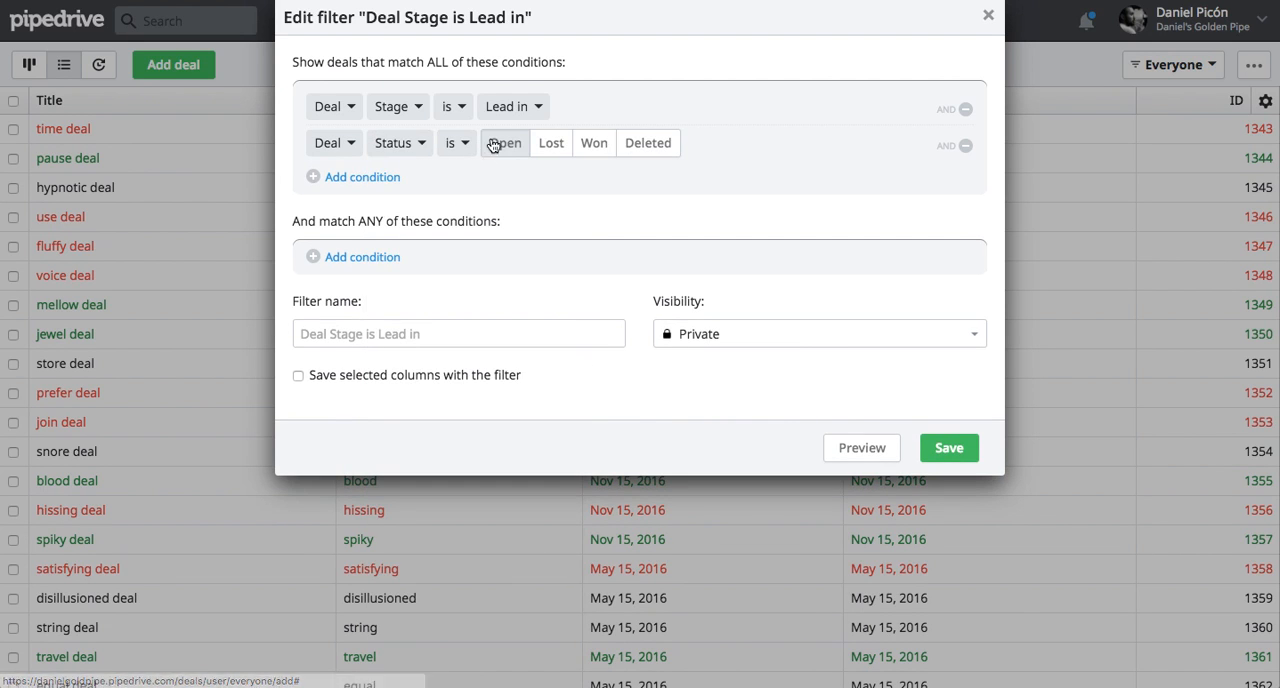
pyautogui.click(948, 447)
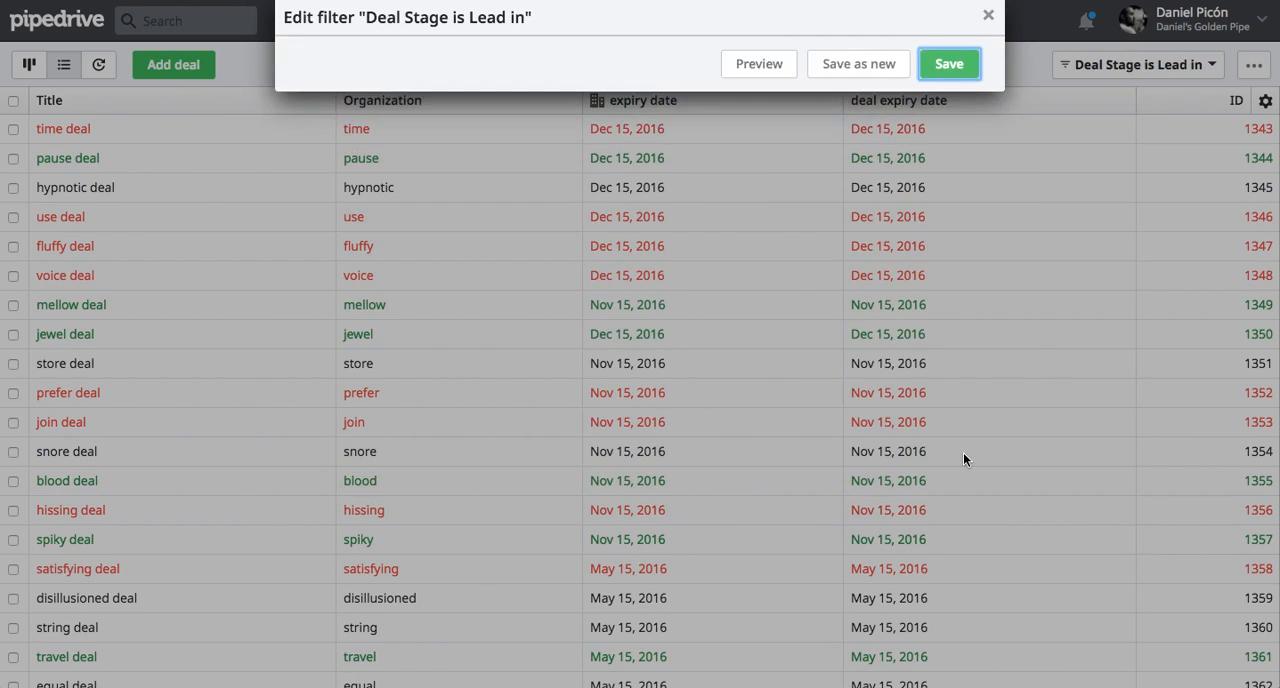
# Save the 'Deal Stage is Lead in' filter, listing 80 deals totalling €7,900.
pyautogui.click(948, 63)
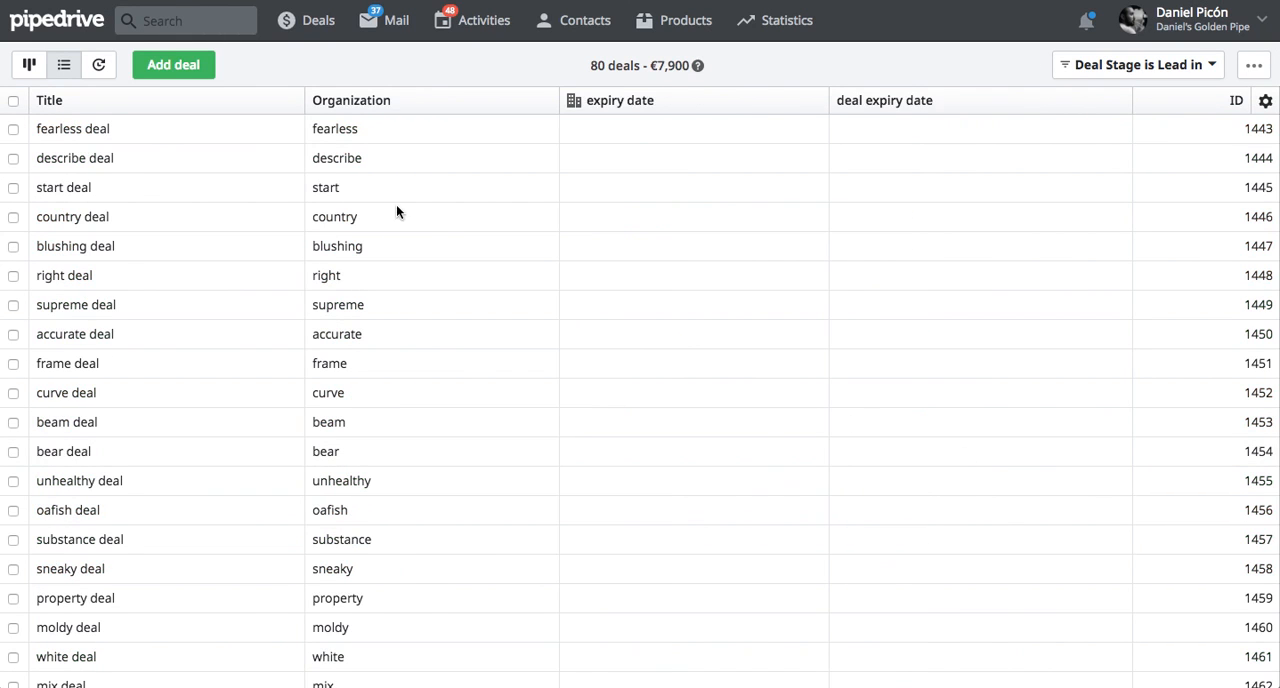
pyautogui.moveTo(72, 128)
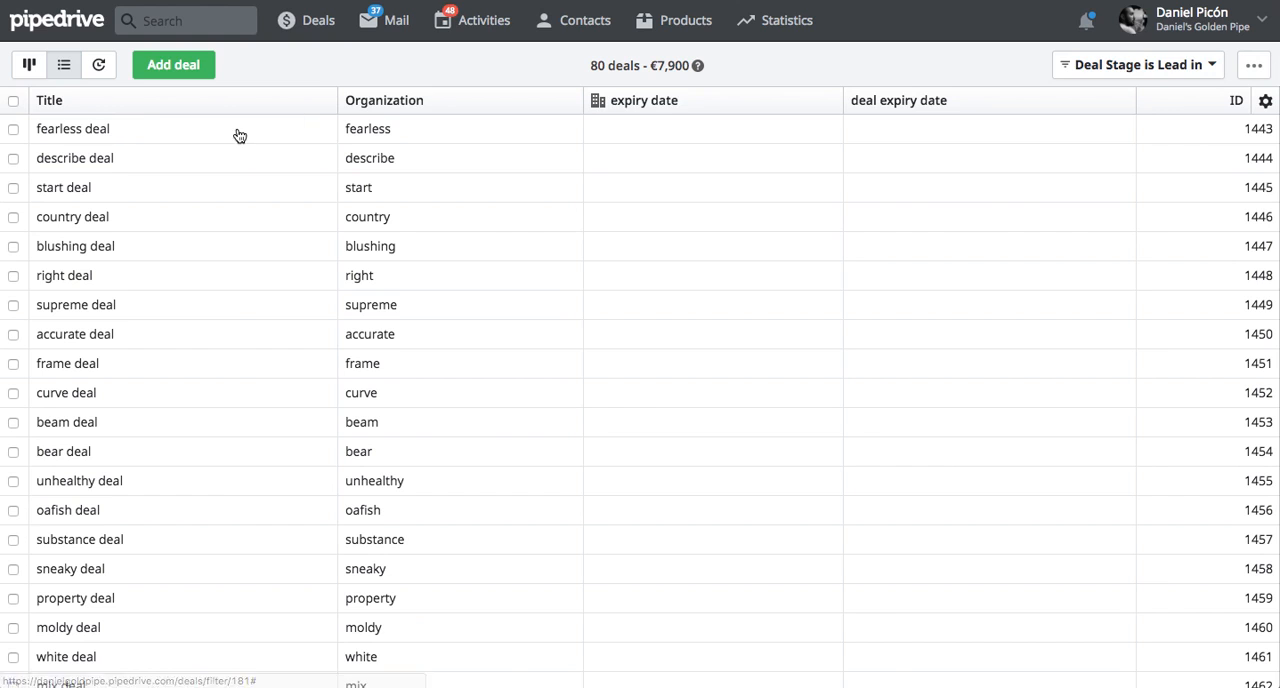
# Select all 80 Lead in deals and bulk-replace their stage with Coffee Arranged.
pyautogui.click(14, 100)
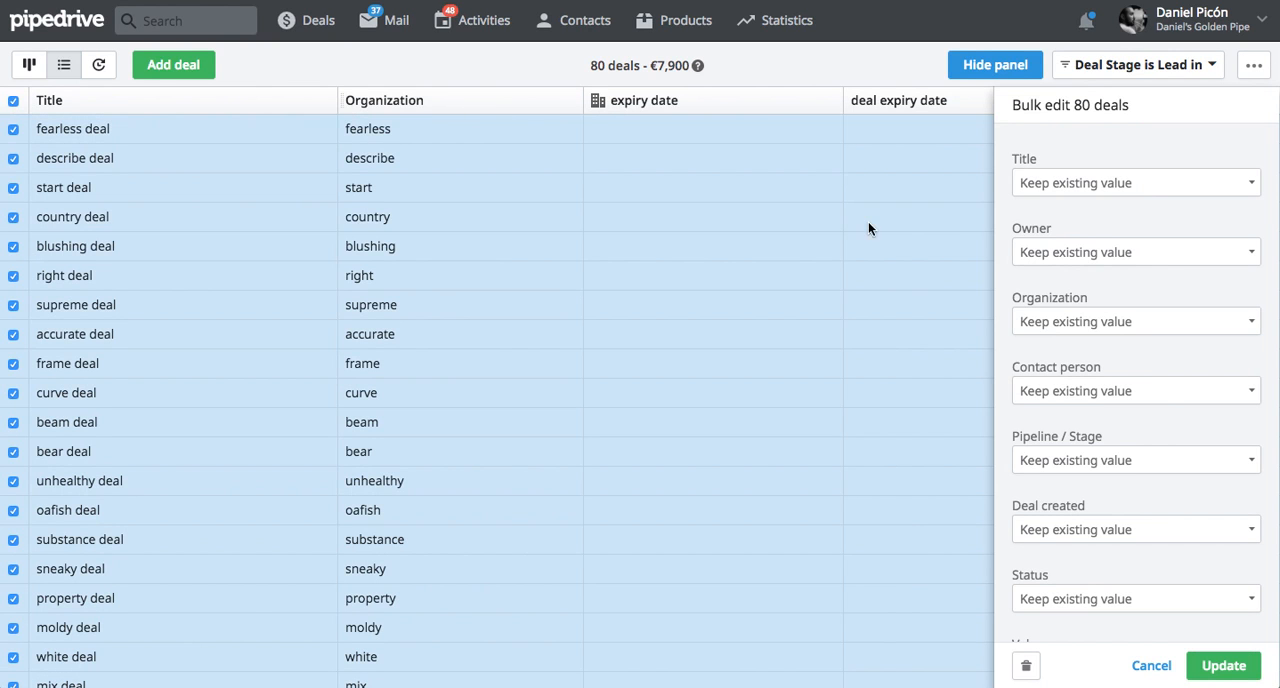
pyautogui.scroll(-3)
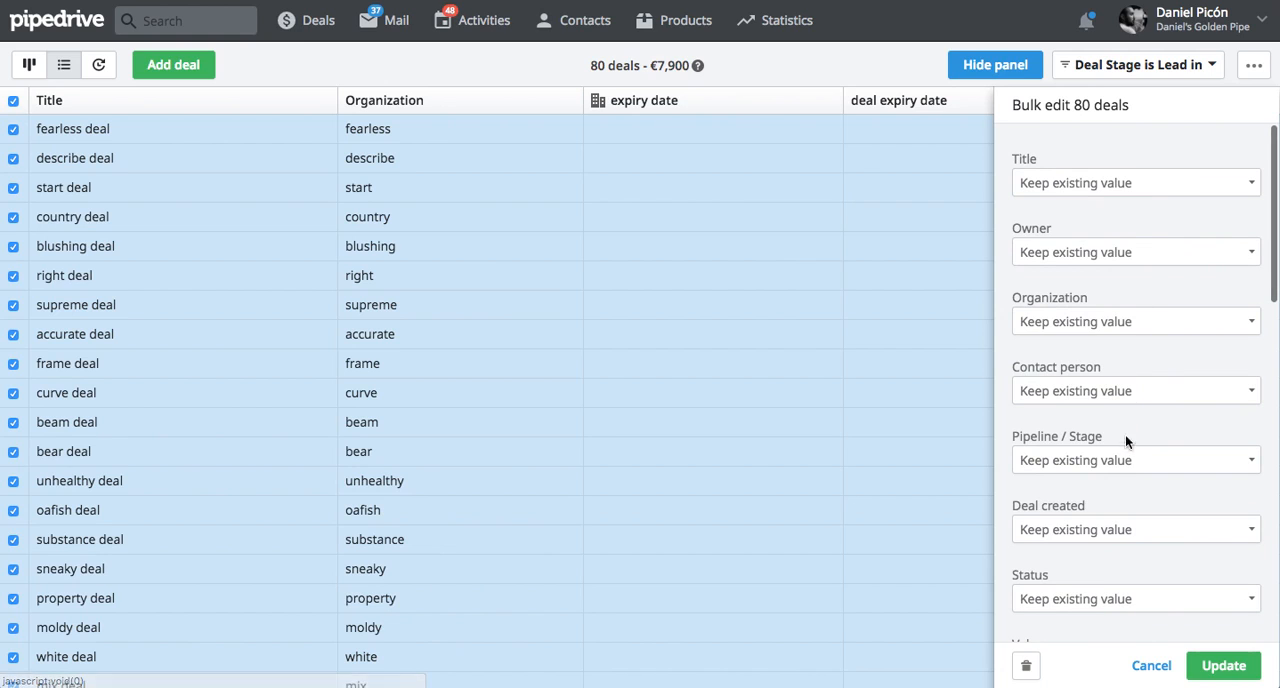
pyautogui.click(1135, 460)
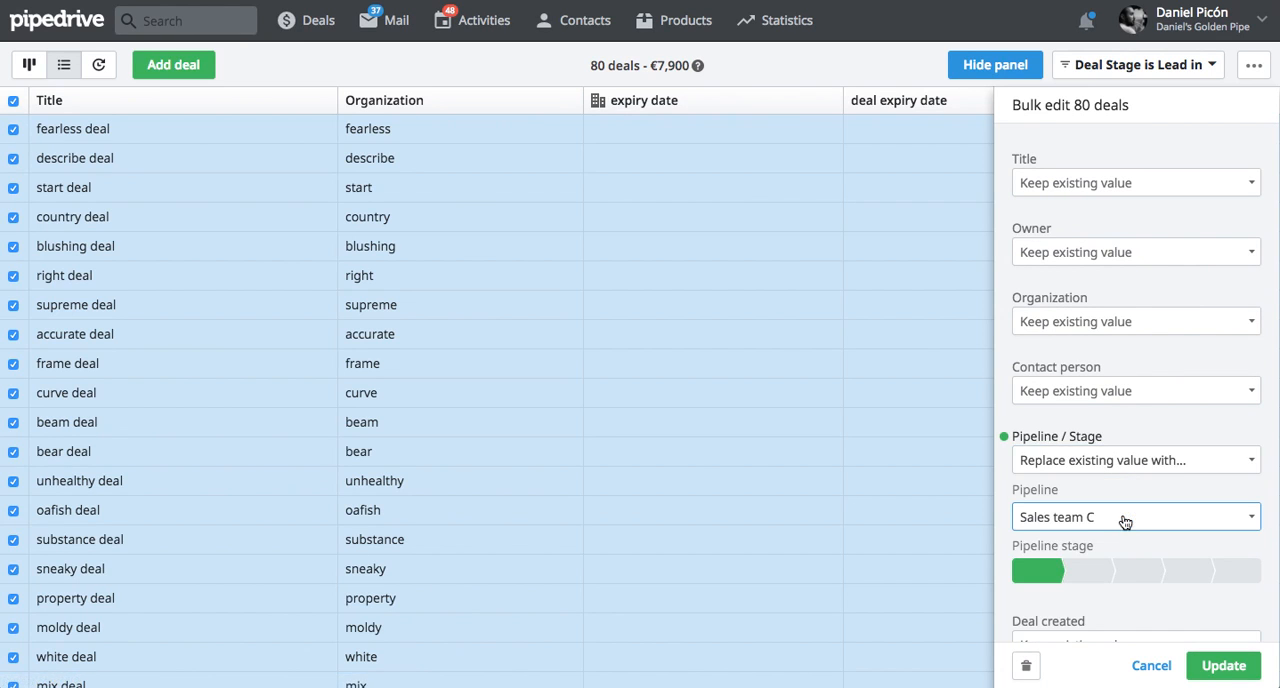
pyautogui.moveTo(1150, 571)
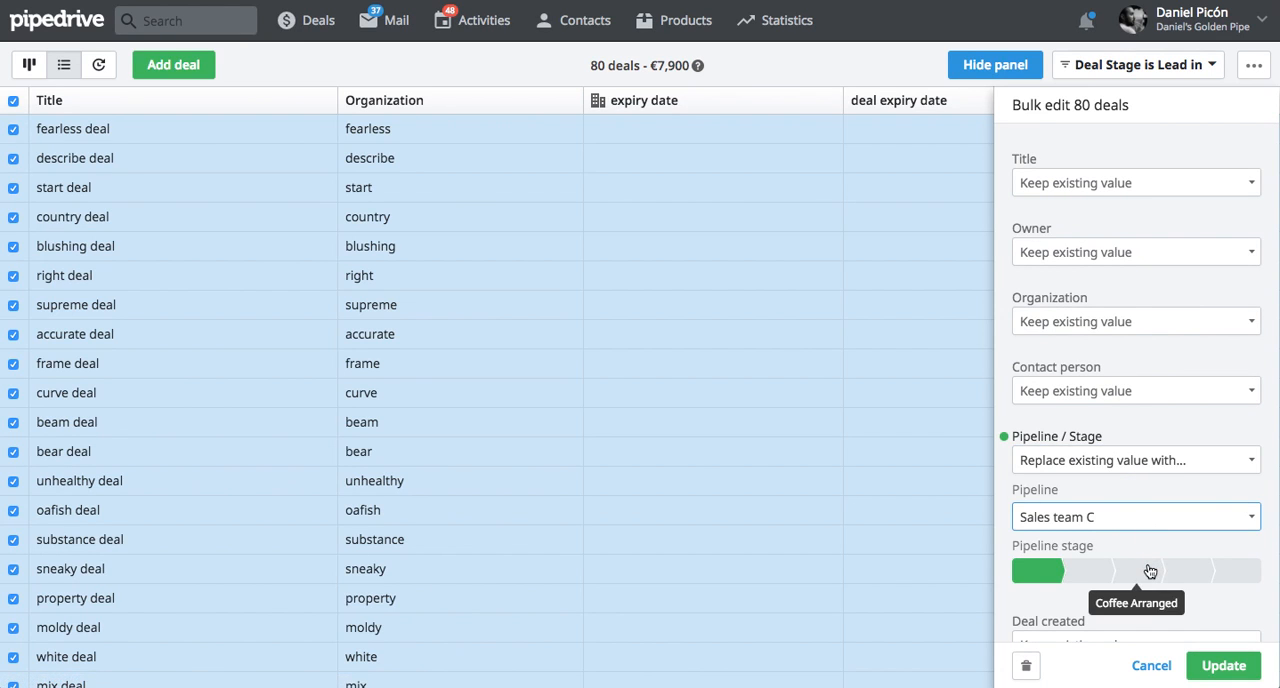
pyautogui.click(1150, 570)
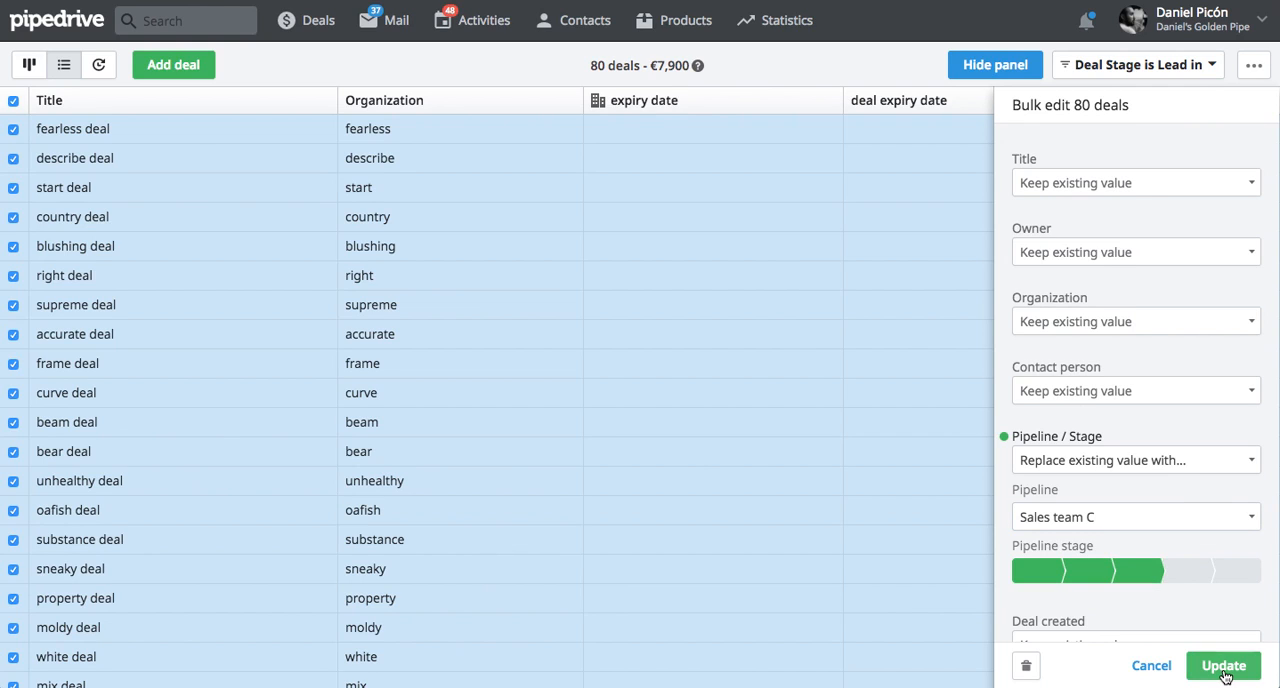
pyautogui.click(1223, 665)
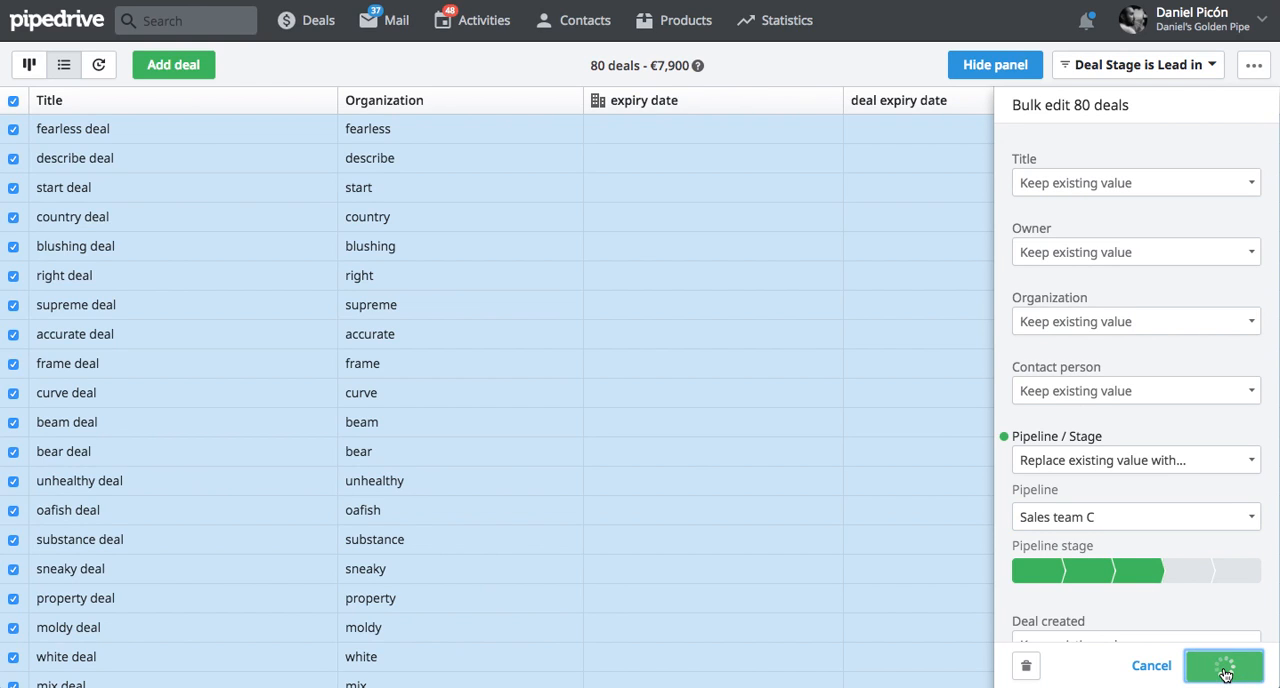
pyautogui.click(1224, 665)
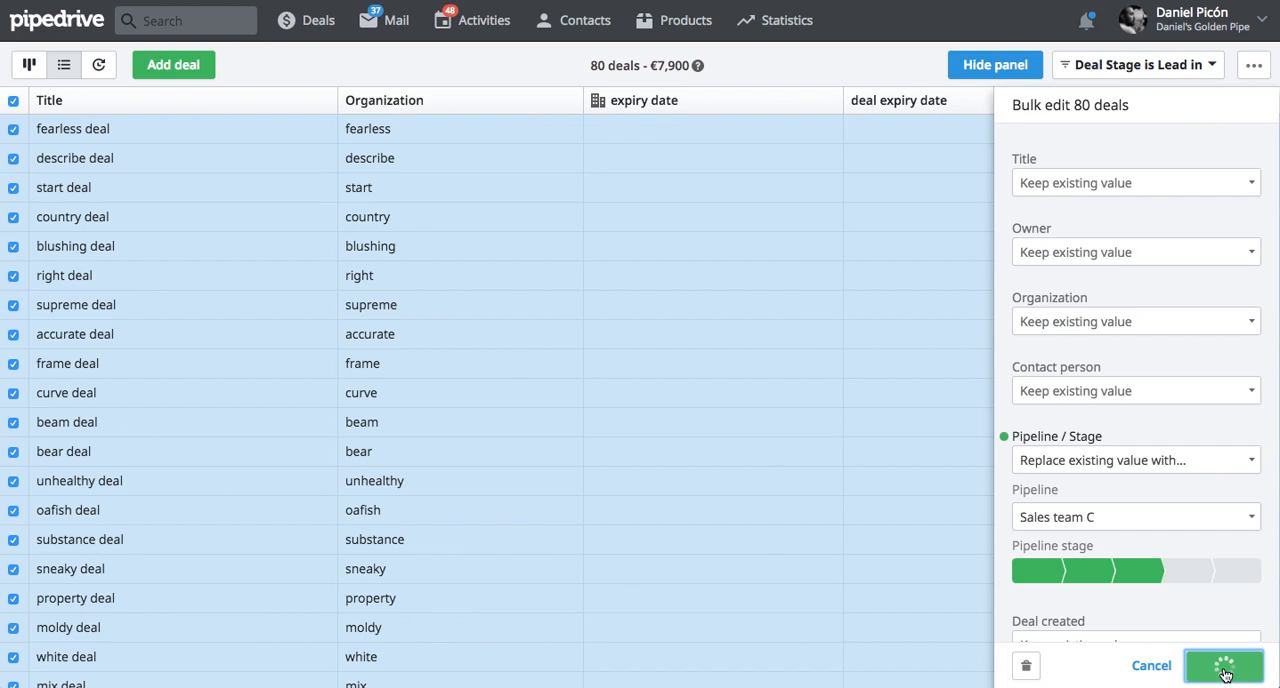
pyautogui.click(1224, 665)
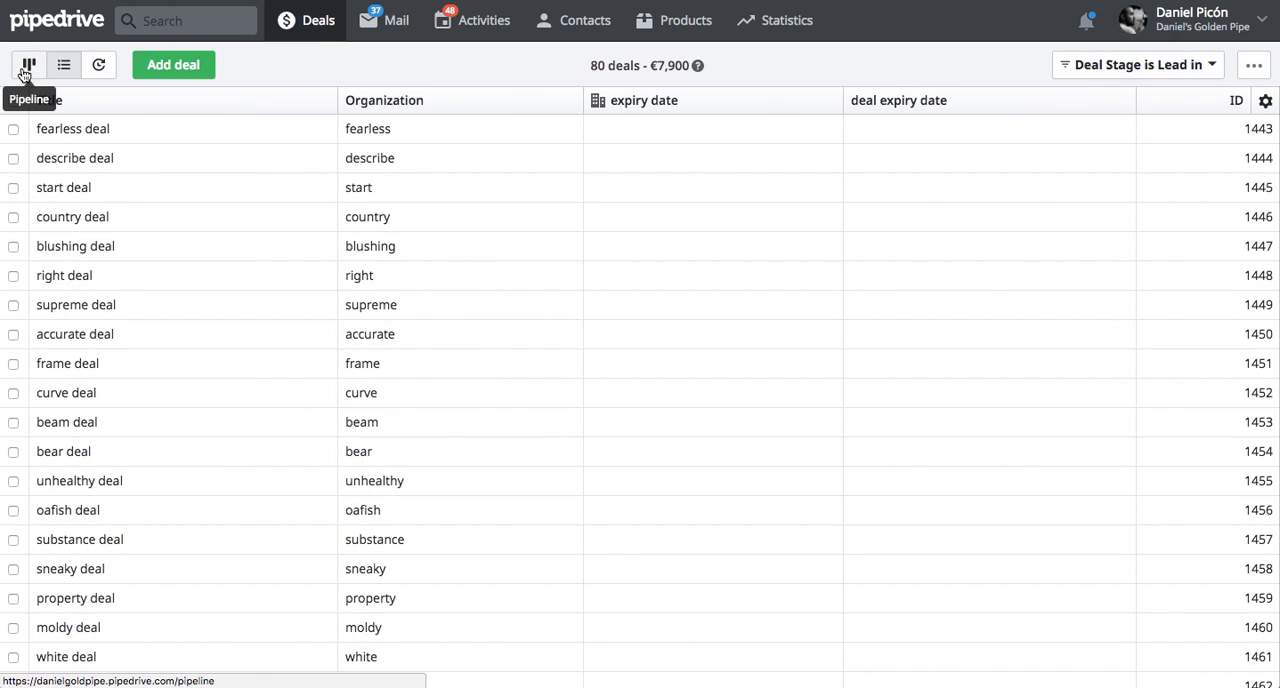
# Switch to the Sales team C pipeline board to review the moved deals.
pyautogui.click(28, 64)
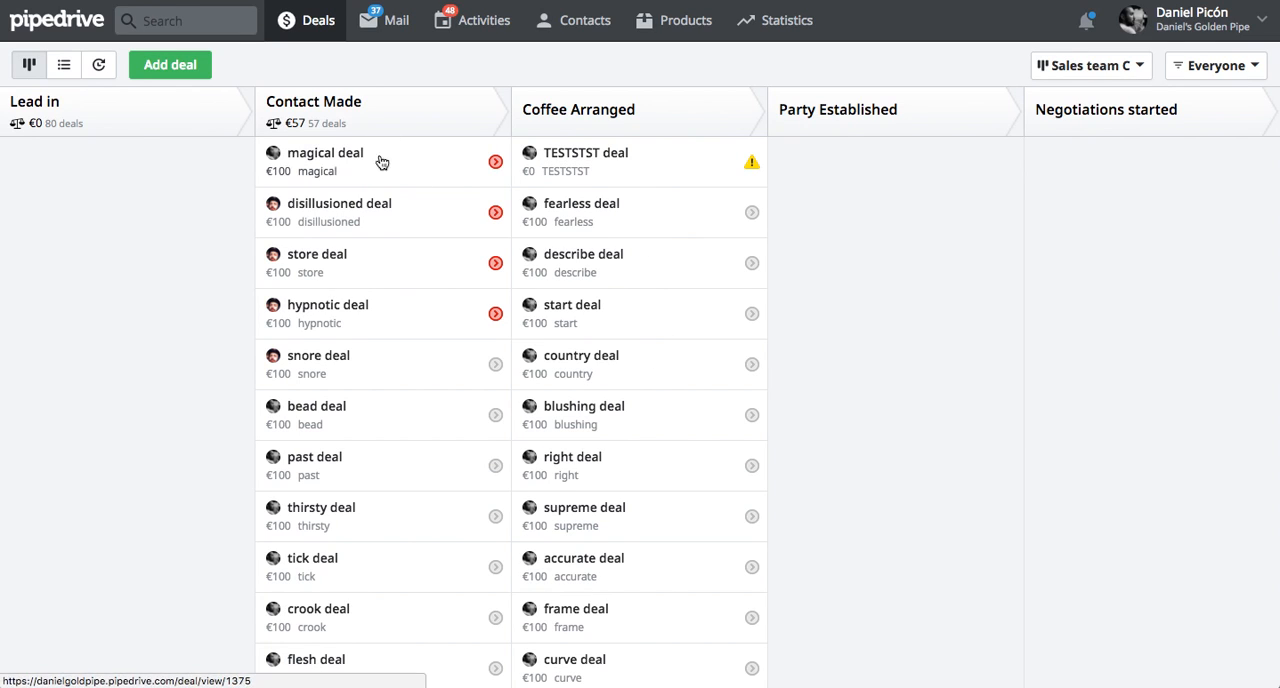
pyautogui.moveTo(152, 474)
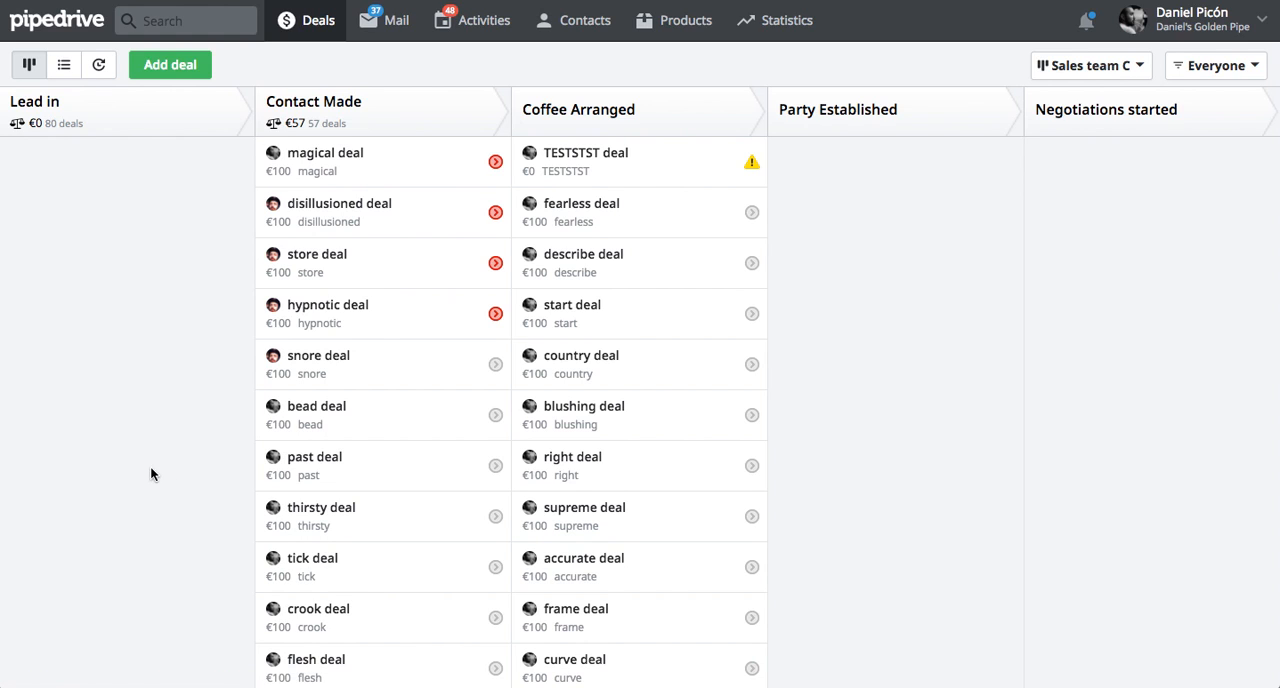
pyautogui.moveTo(537, 357)
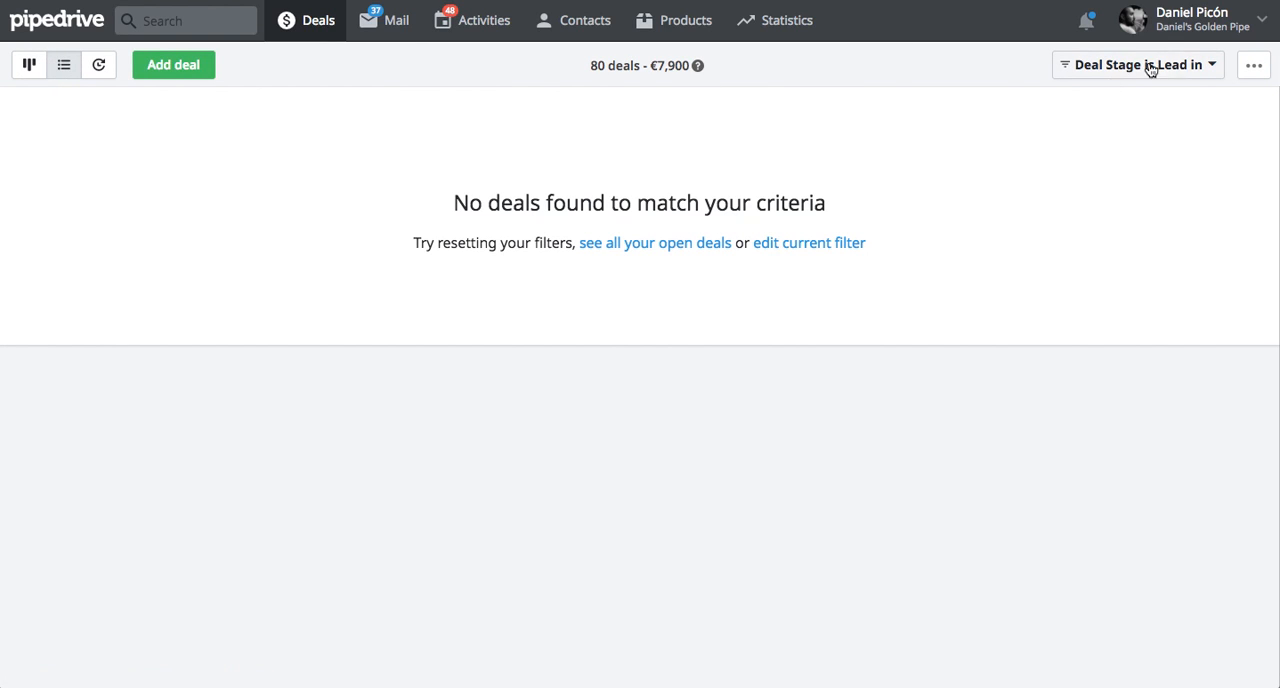
# Change the filter's stage from Lead in to Contact Made and save, listing 58 deals.
pyautogui.click(1135, 64)
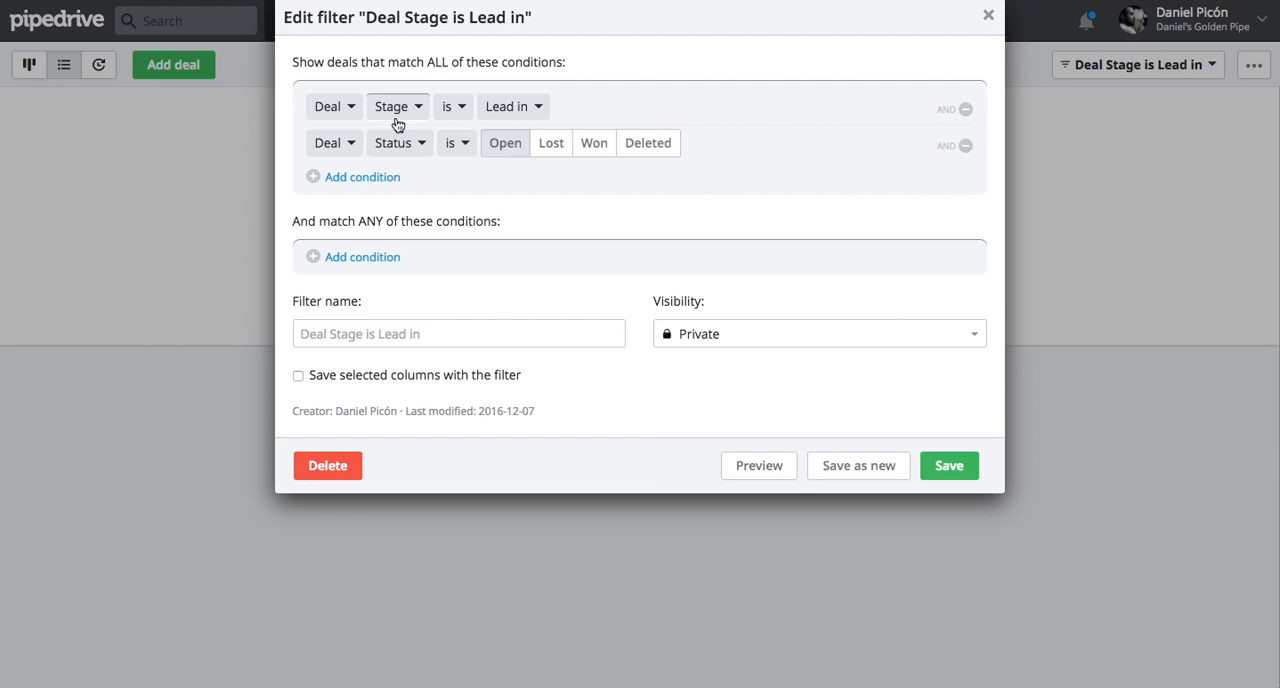
pyautogui.click(507, 106)
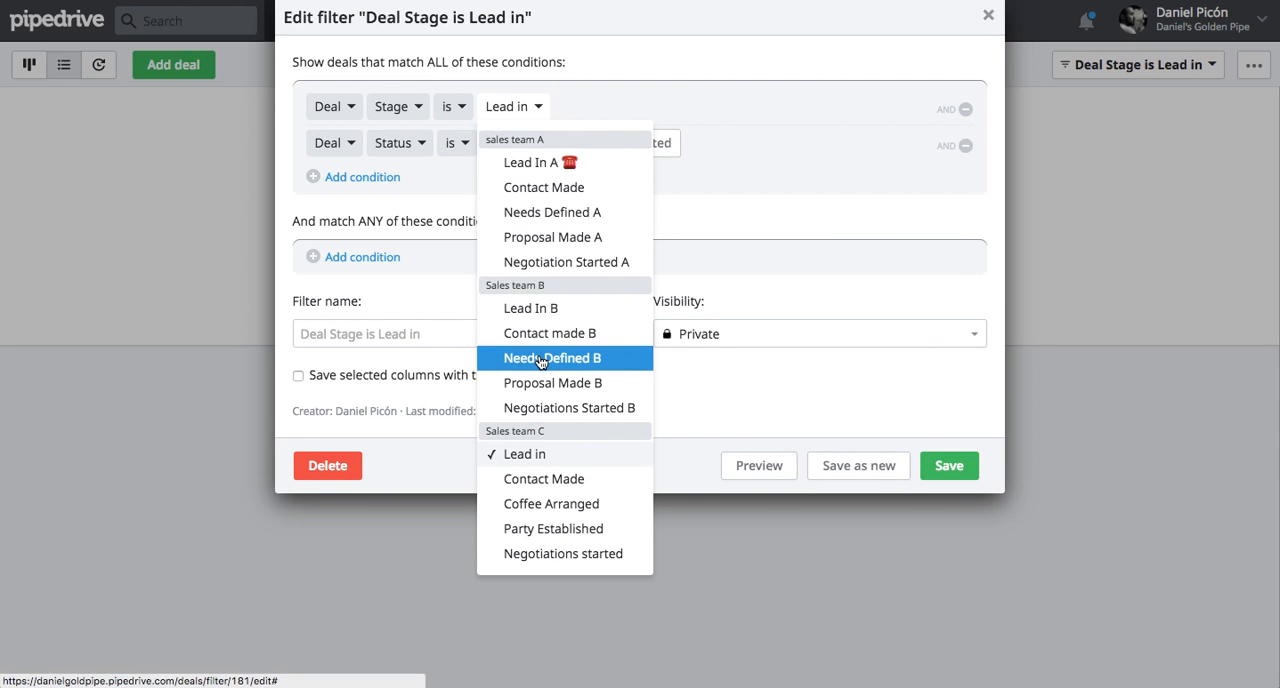
pyautogui.moveTo(544, 478)
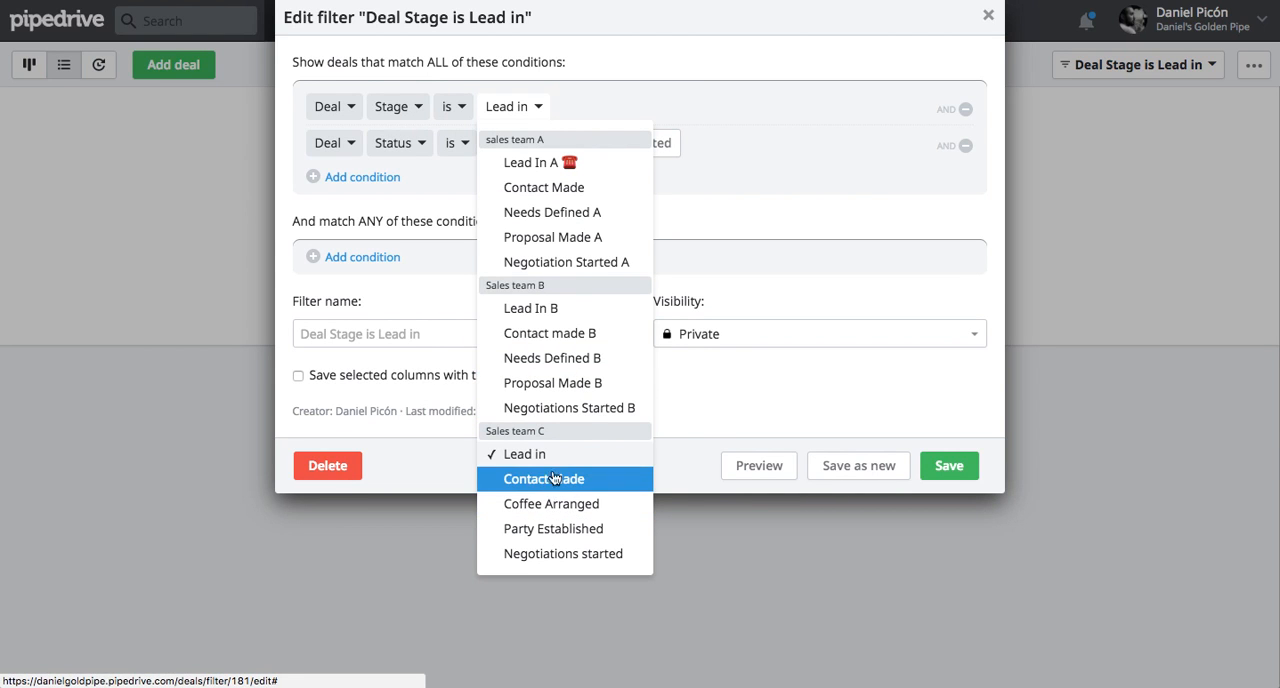
pyautogui.click(544, 478)
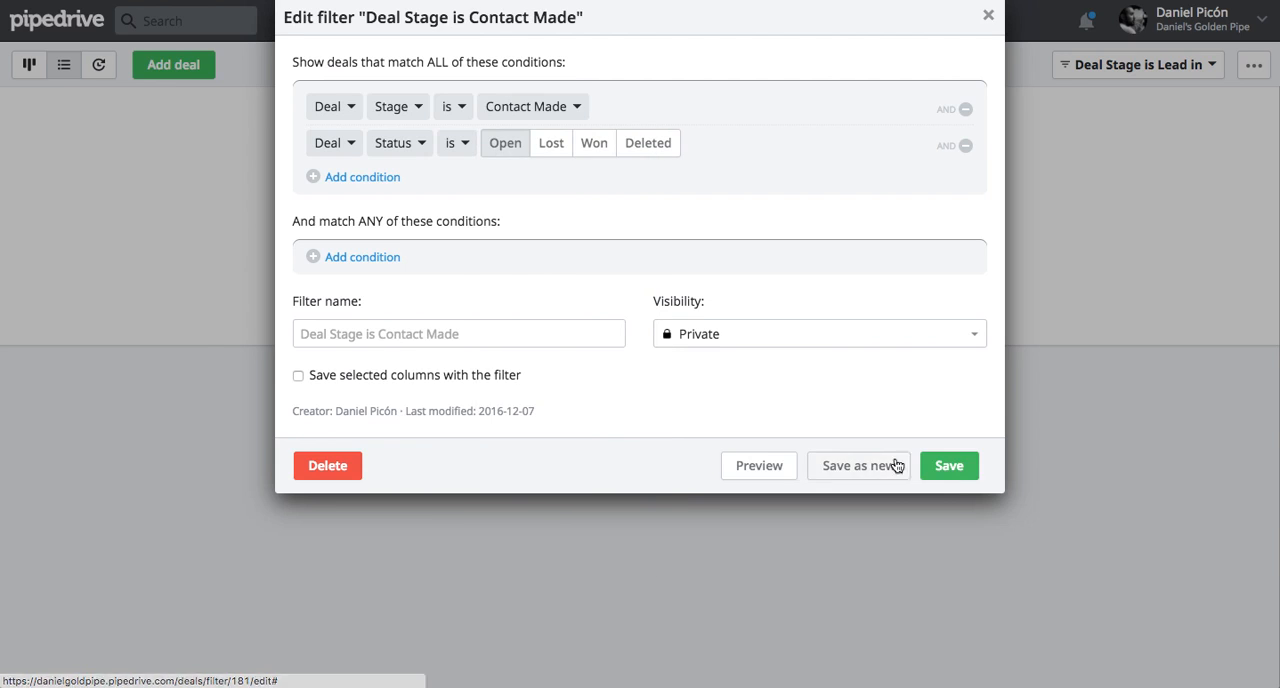
pyautogui.click(948, 465)
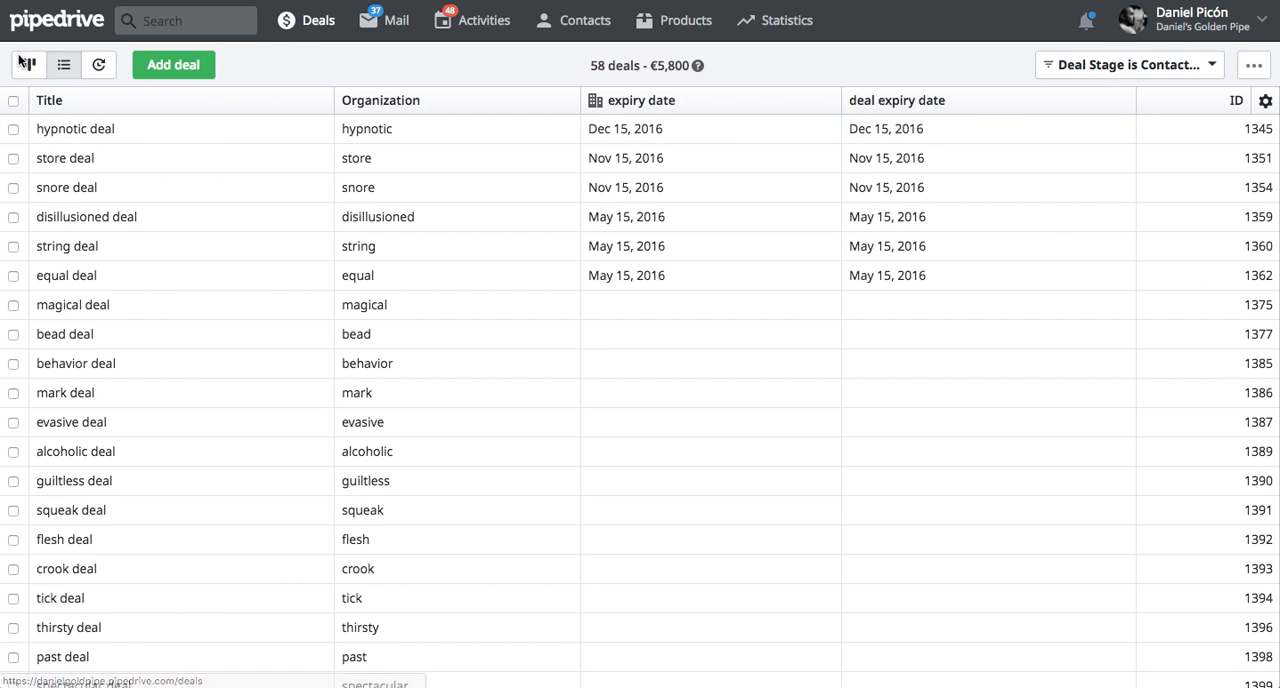
# Bulk-replace the stage of all 58 Contact Made deals with Sales team C's Lead in.
pyautogui.click(27, 64)
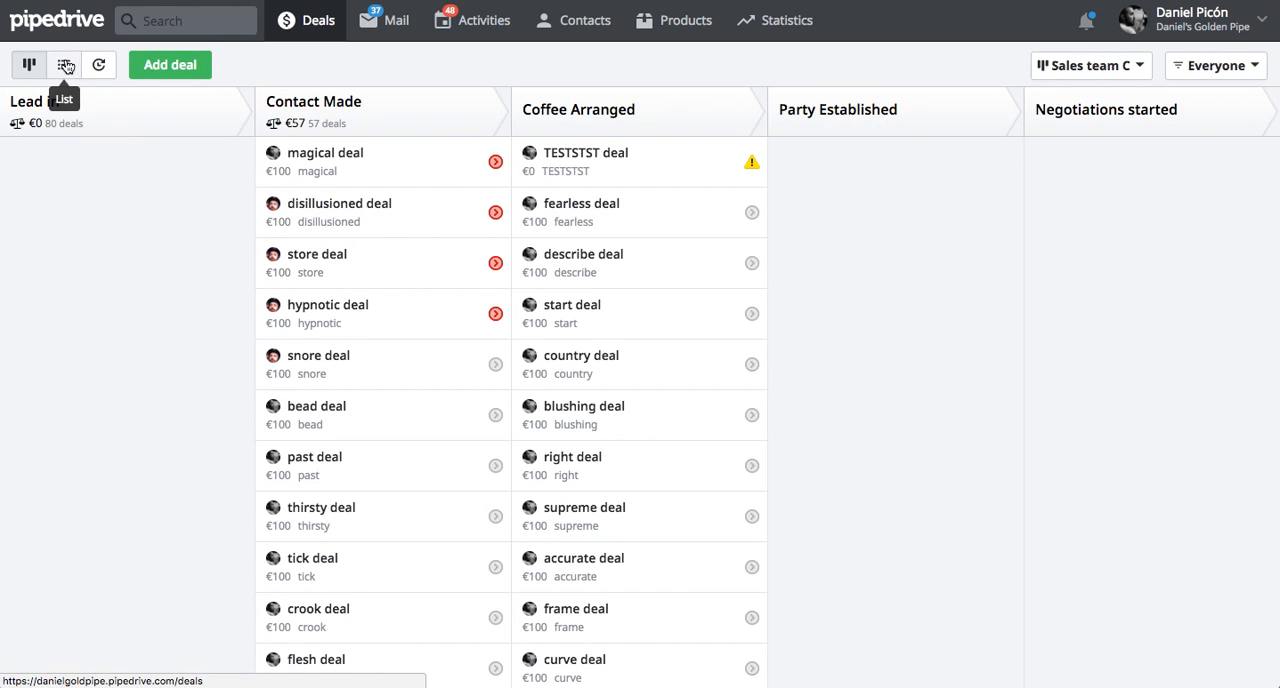
pyautogui.click(63, 64)
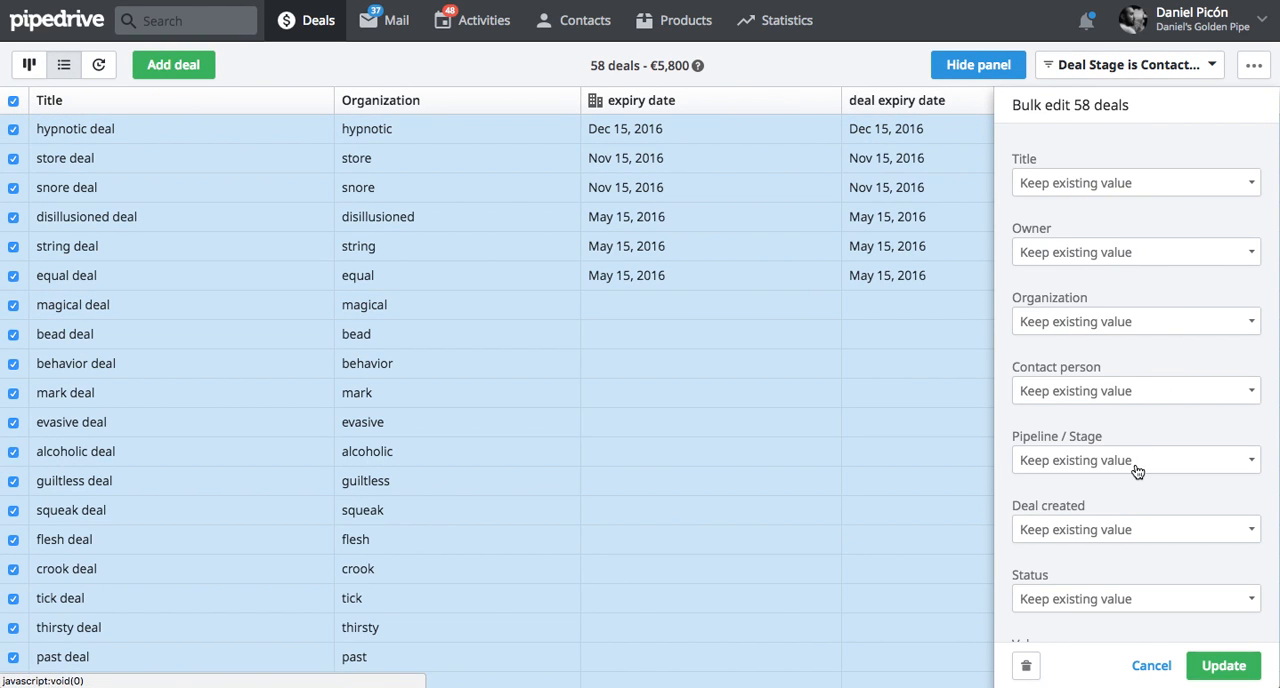
pyautogui.click(1135, 460)
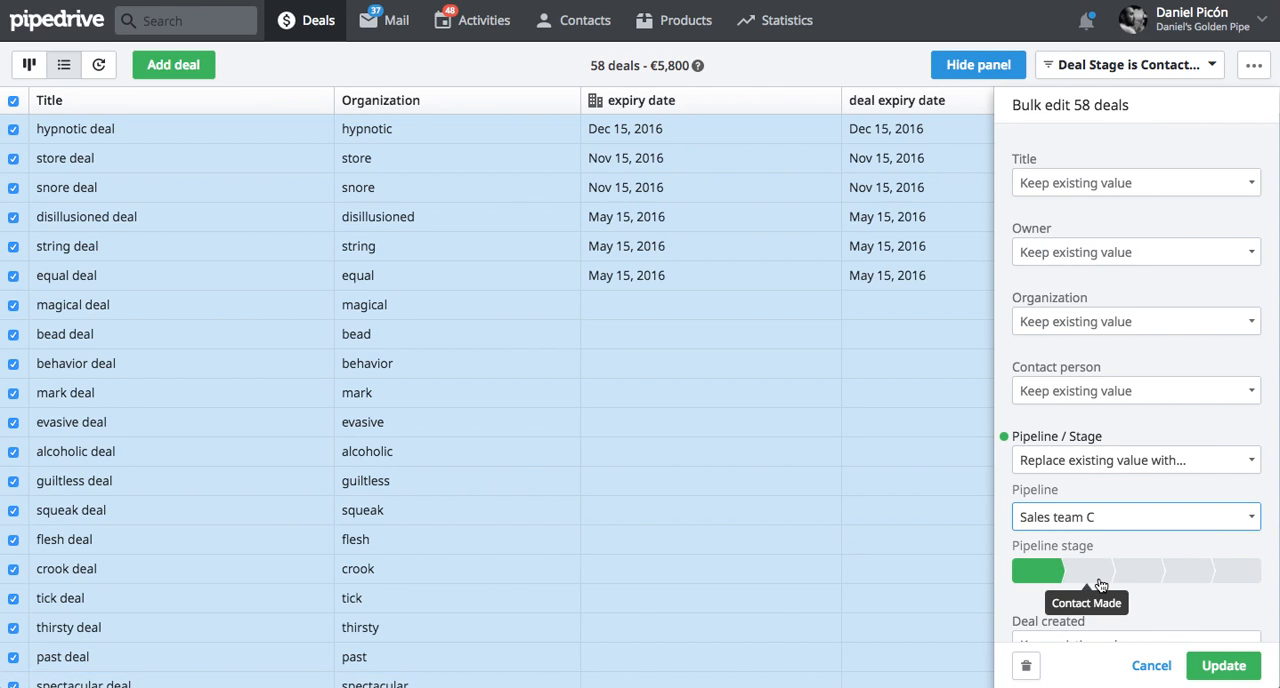
pyautogui.moveTo(1264, 640)
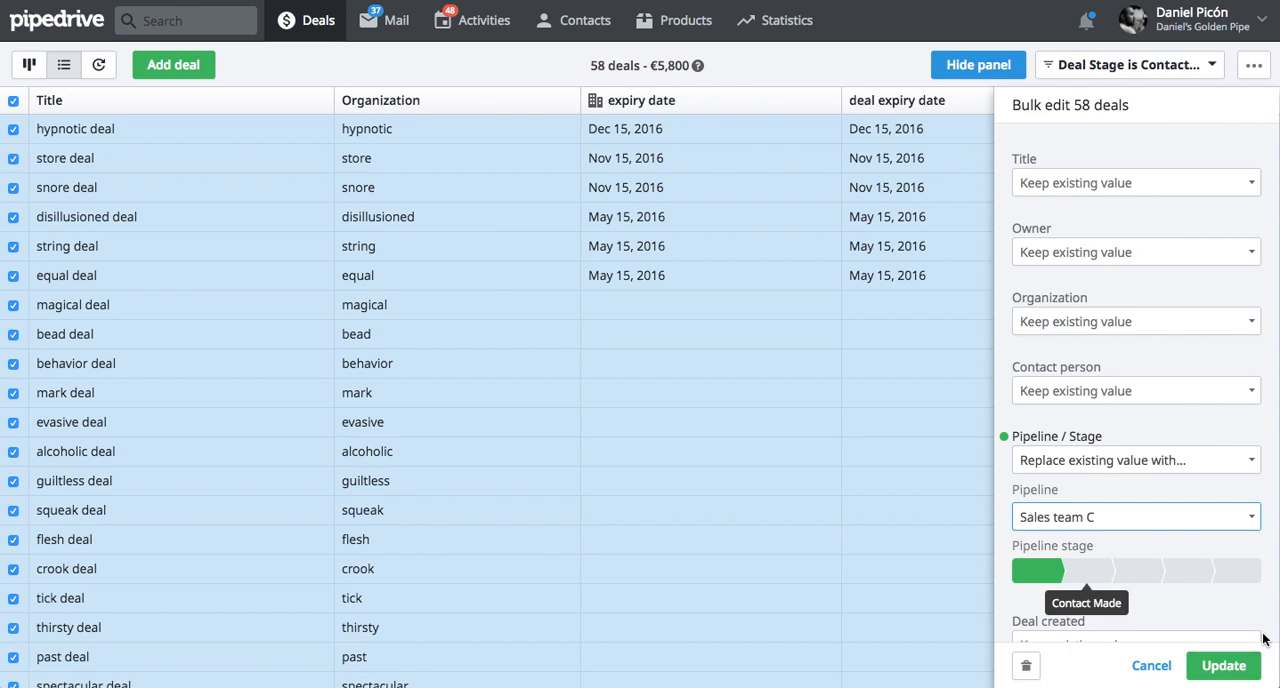
pyautogui.scroll(-3)
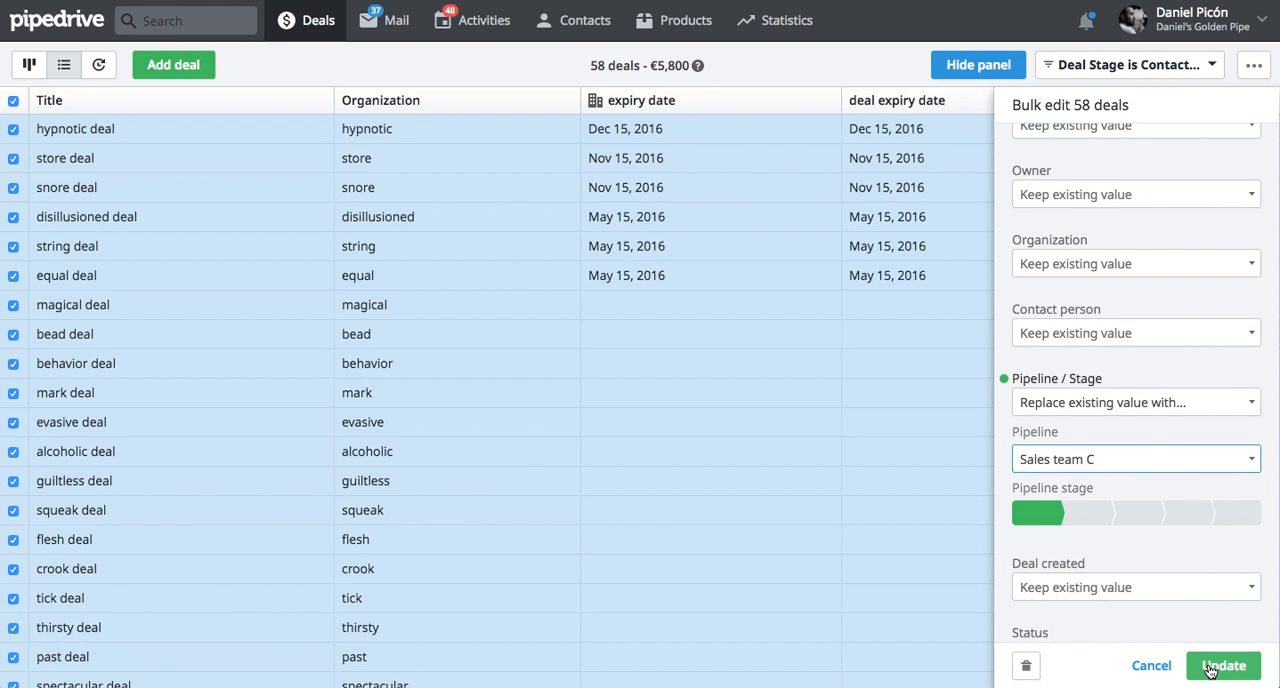
pyautogui.click(1222, 665)
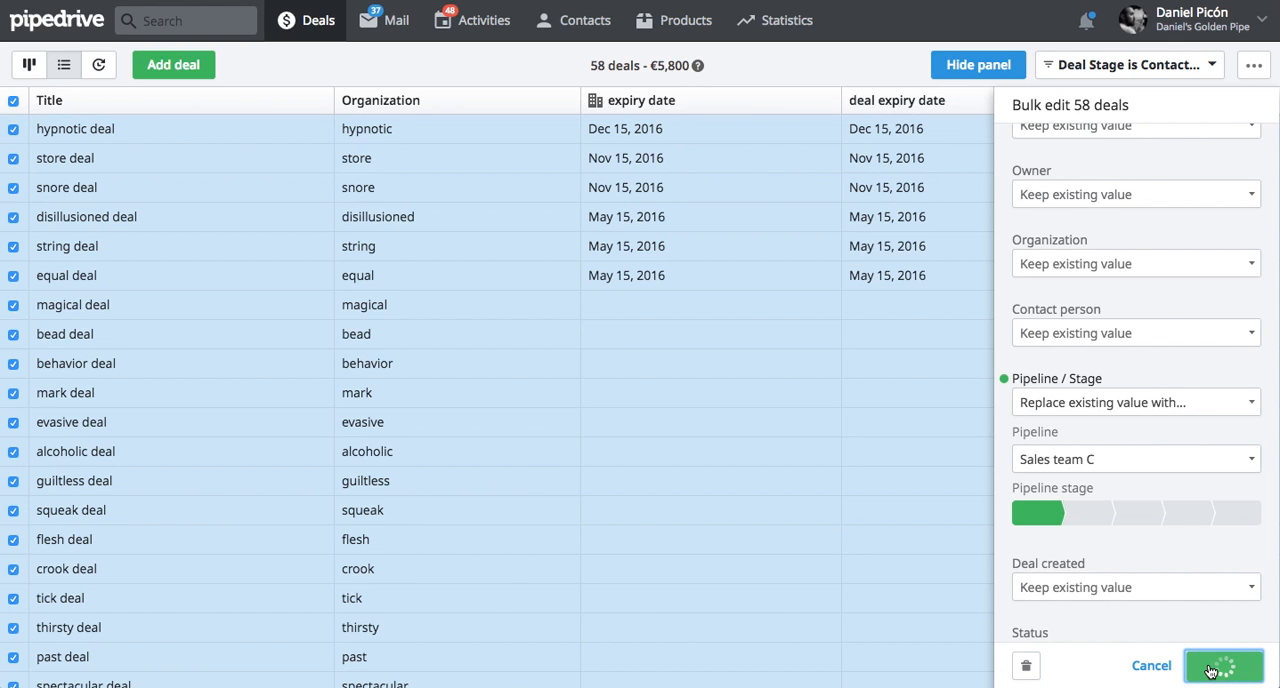
pyautogui.click(1223, 665)
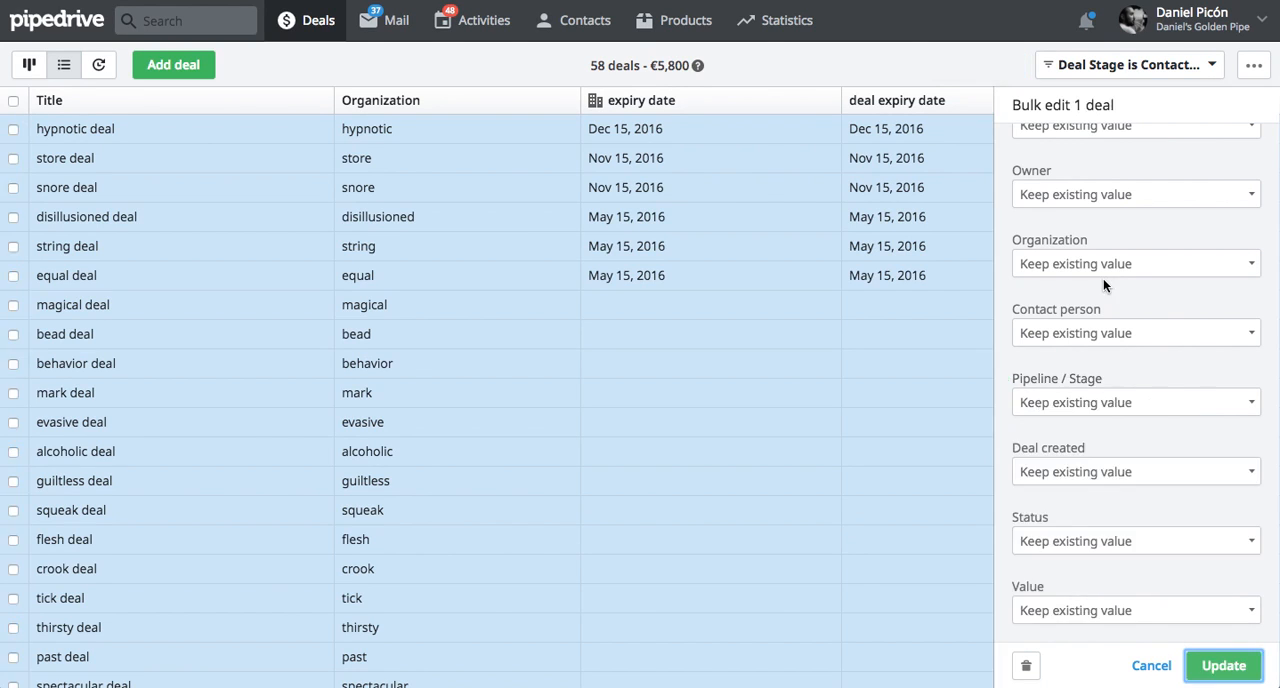
pyautogui.click(1150, 665)
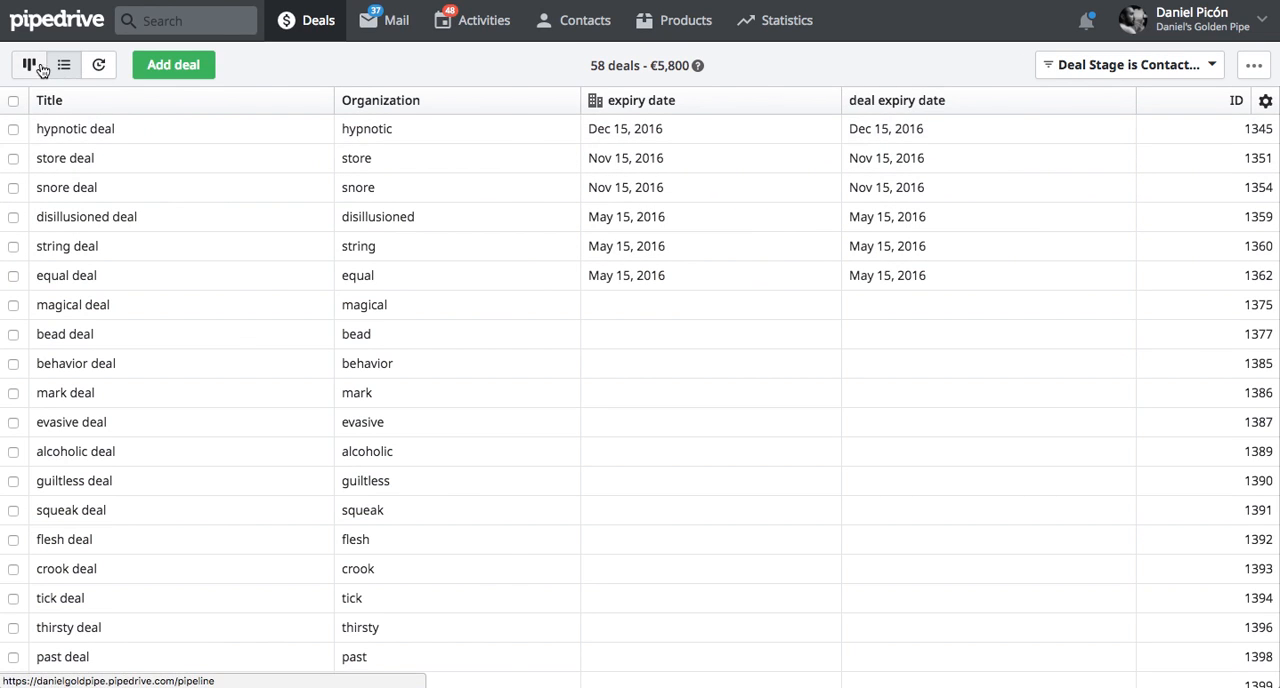
# Switch to the Sales team C pipeline board view.
pyautogui.click(28, 64)
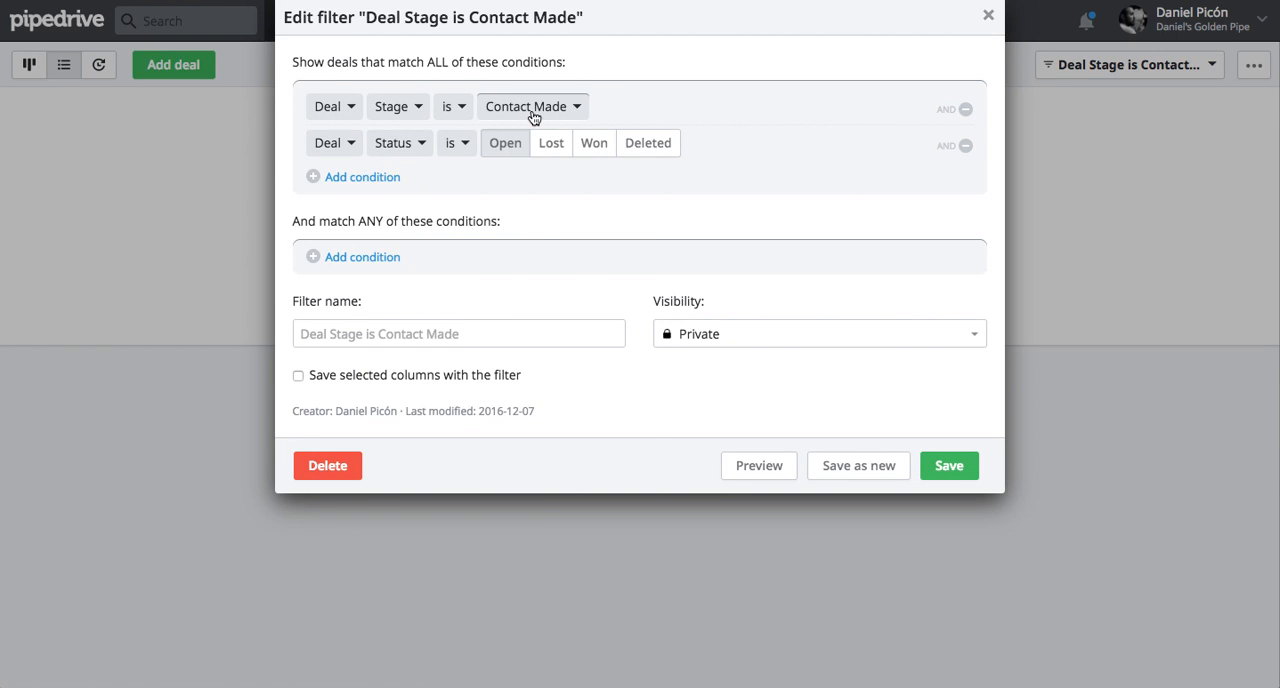
# Set the filter stage to Coffee Arranged, save, and select all 80 listed deals.
pyautogui.click(533, 106)
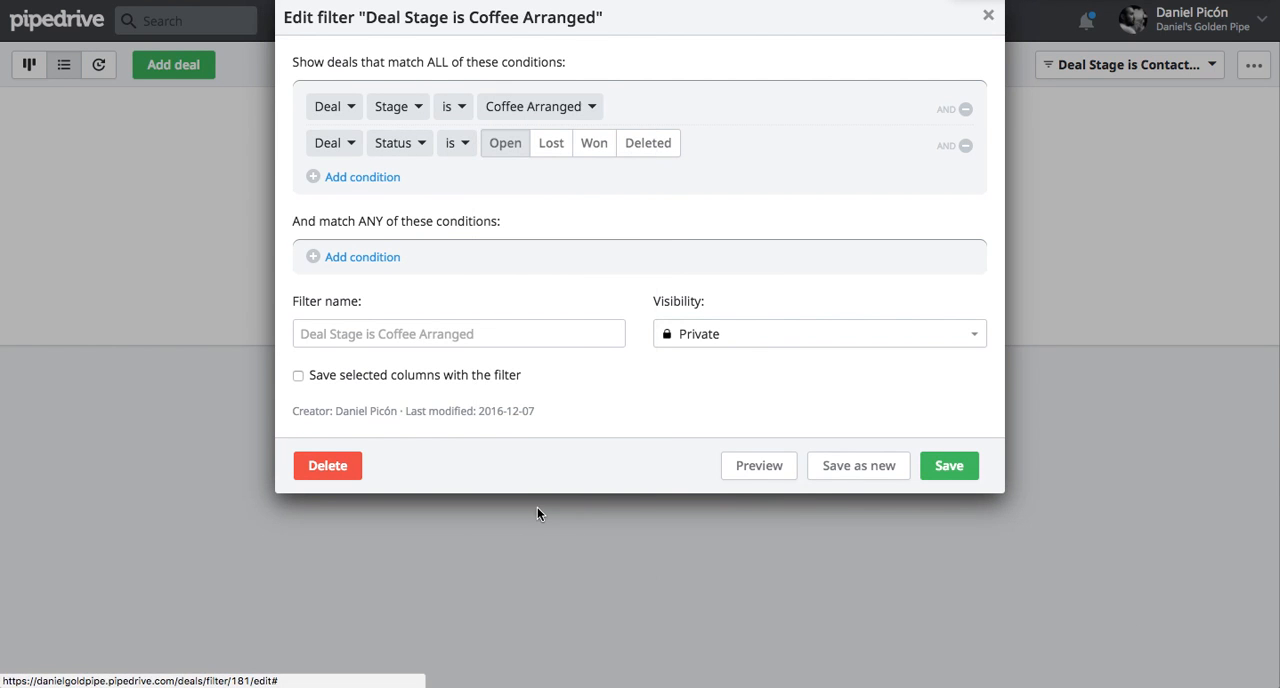
pyautogui.click(948, 465)
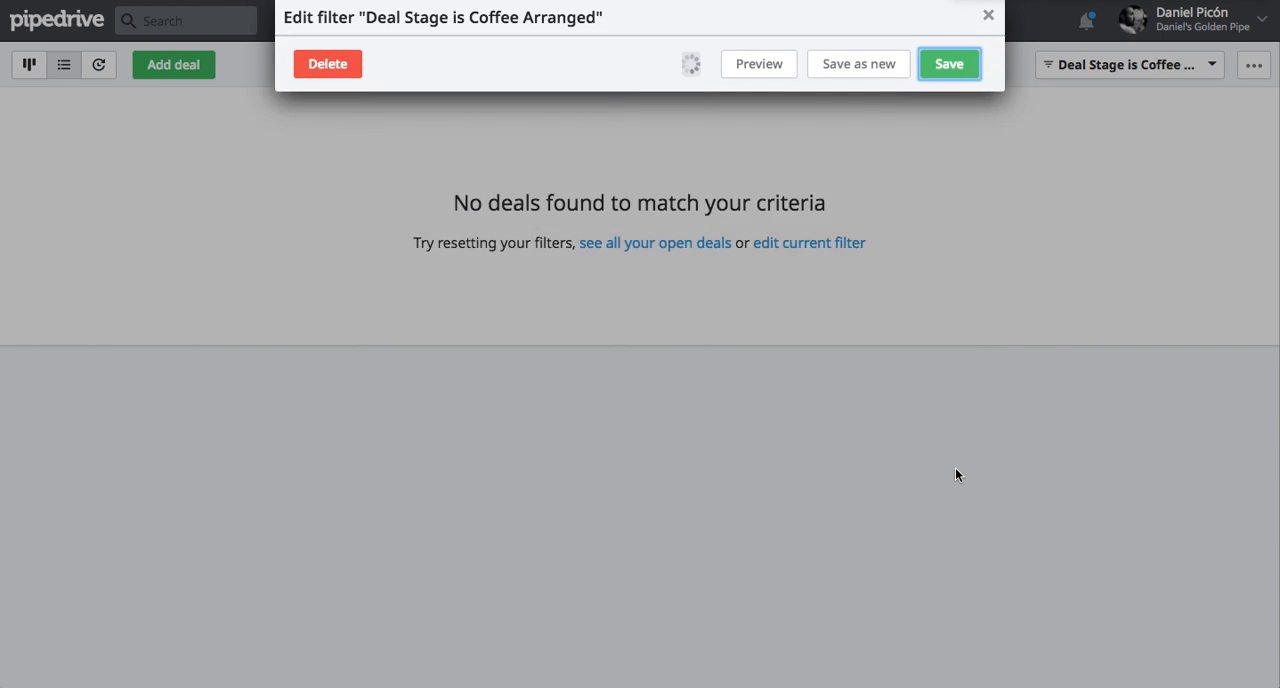
pyautogui.click(948, 64)
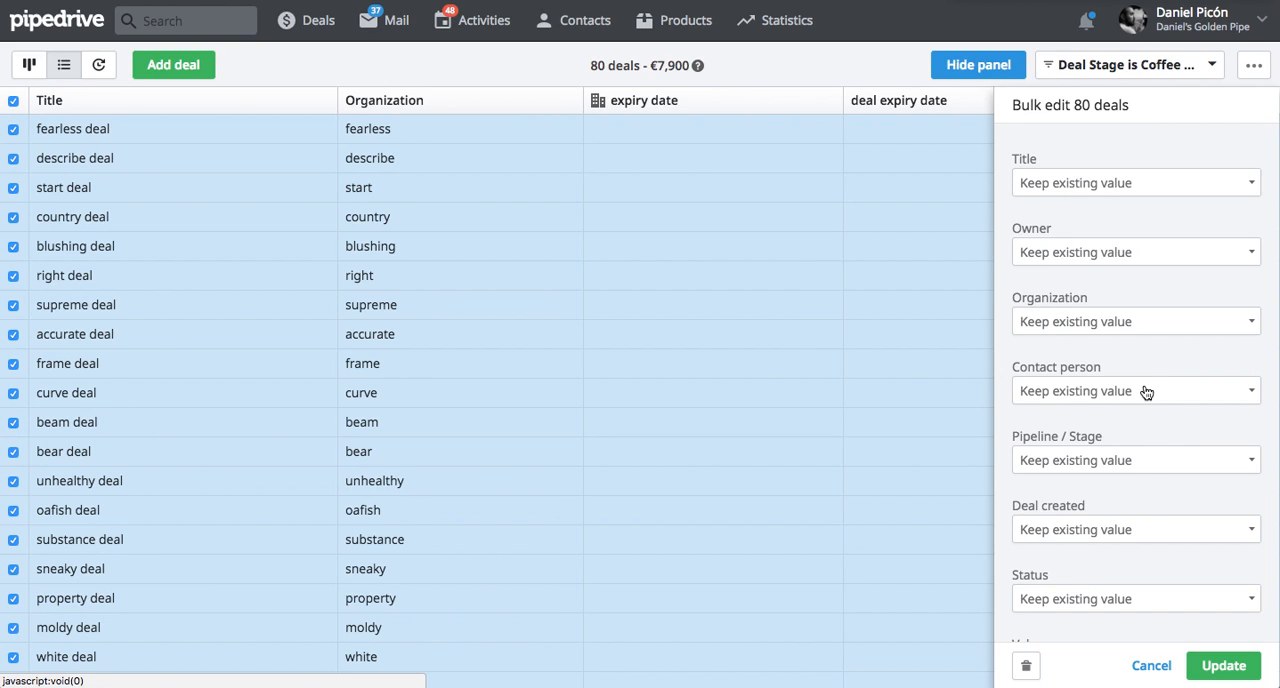
# Bulk-replace the 80 Coffee Arranged deals' stage with Sales team C's Contact Made and update.
pyautogui.click(1135, 460)
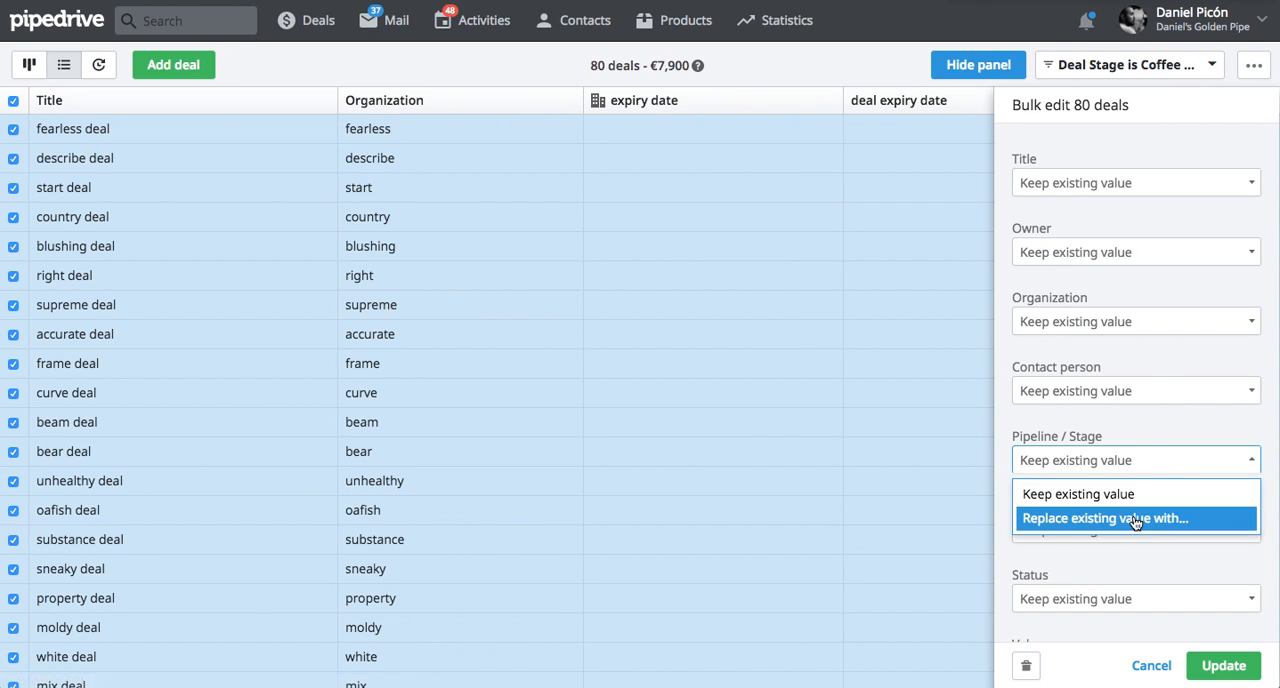
pyautogui.click(1103, 518)
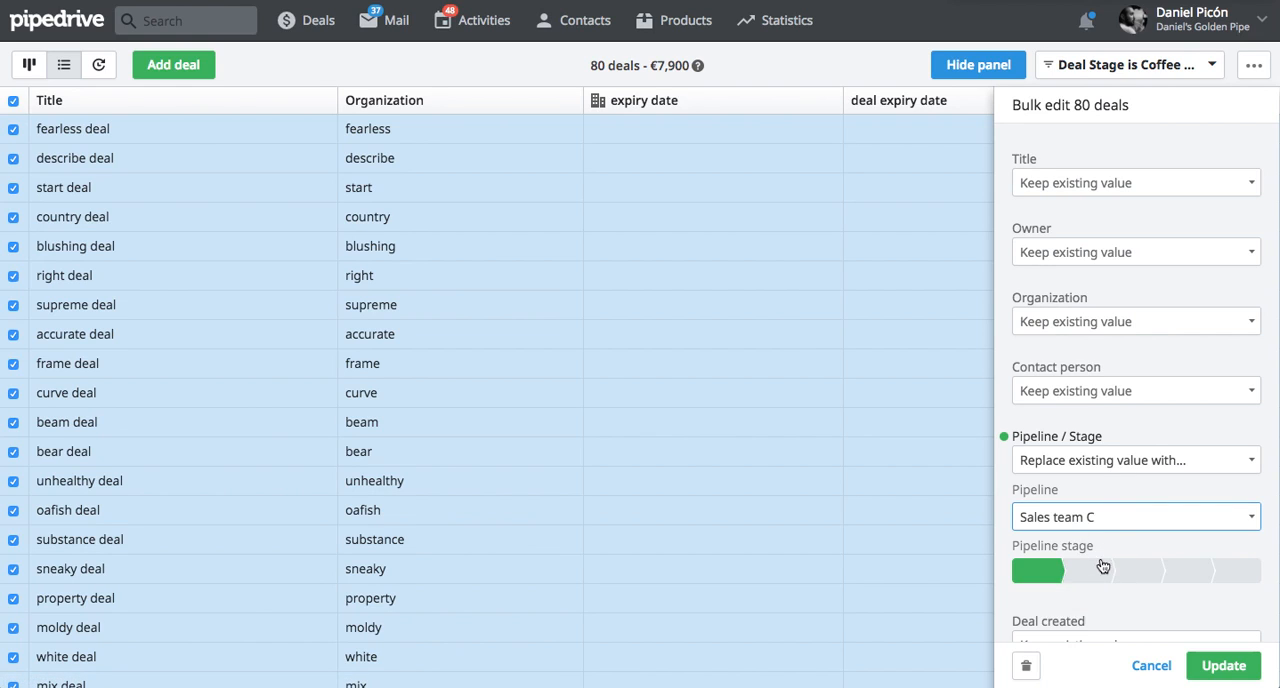
pyautogui.click(1100, 570)
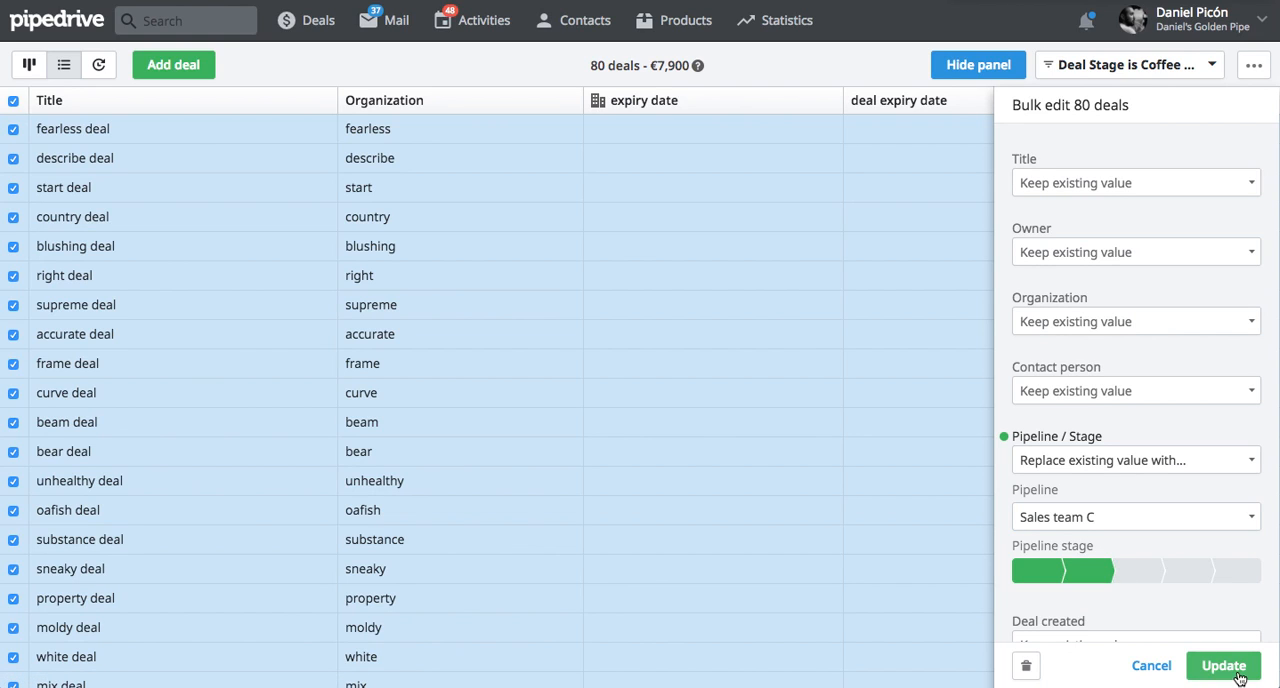
pyautogui.click(1223, 665)
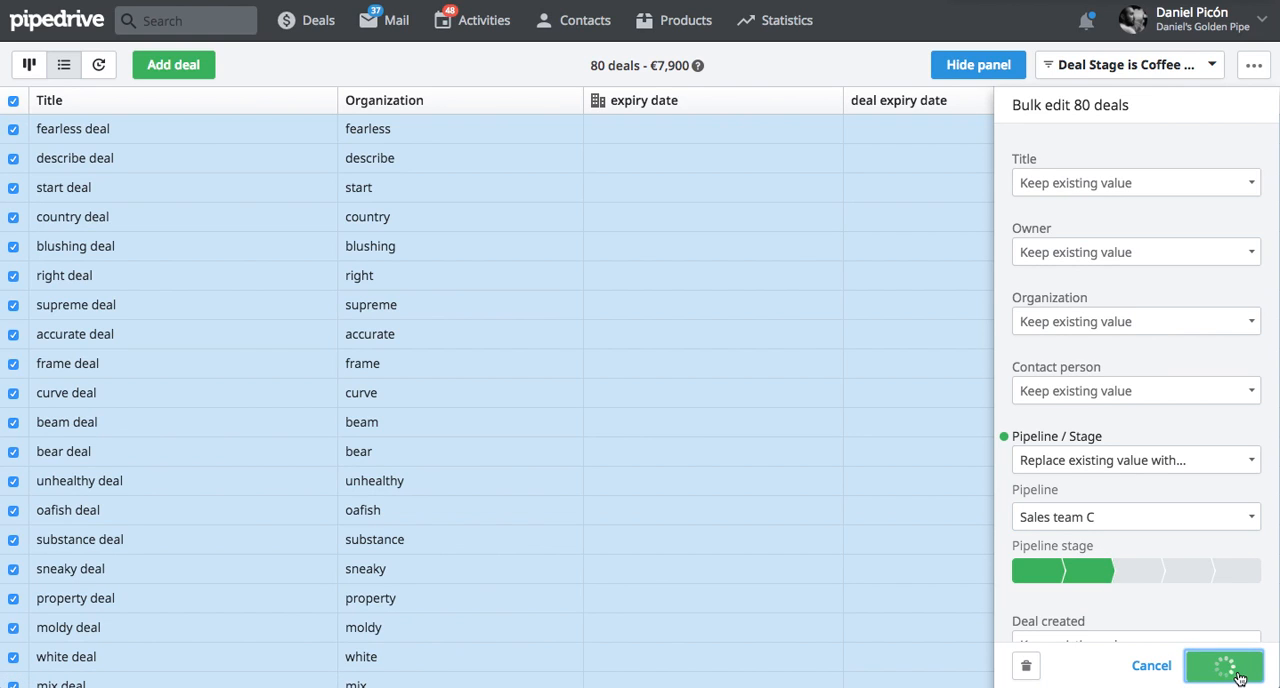
pyautogui.click(1224, 665)
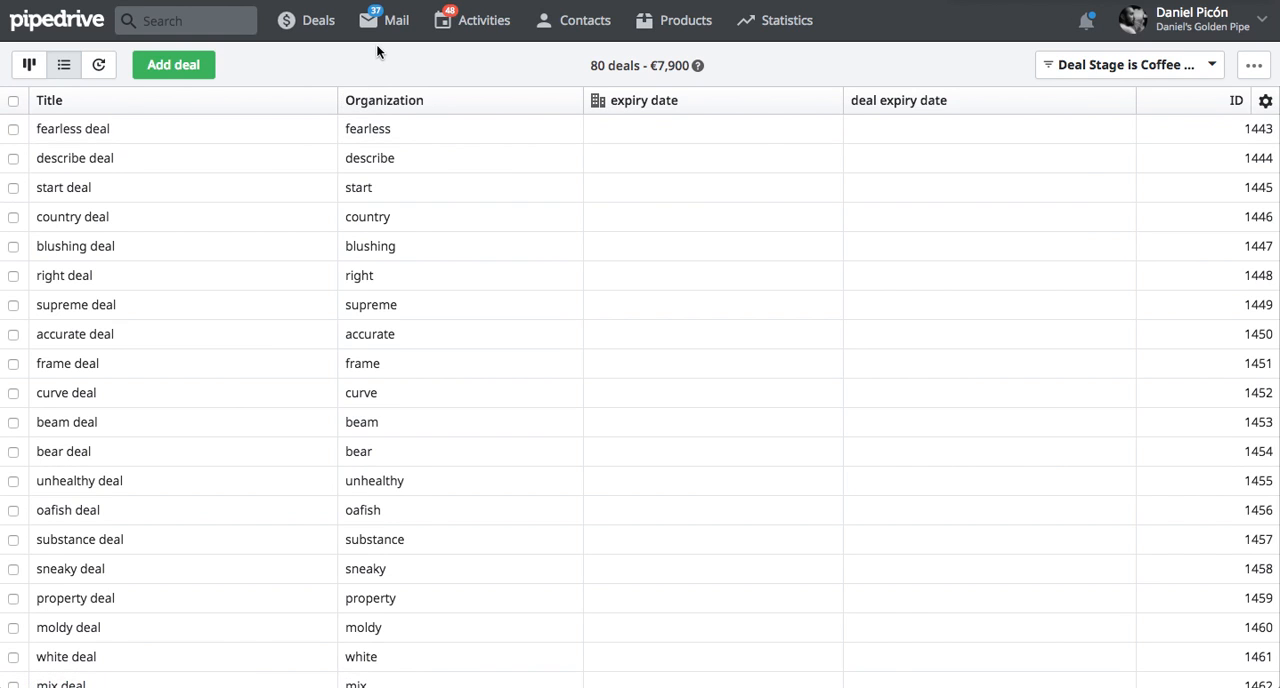
pyautogui.moveTo(28, 64)
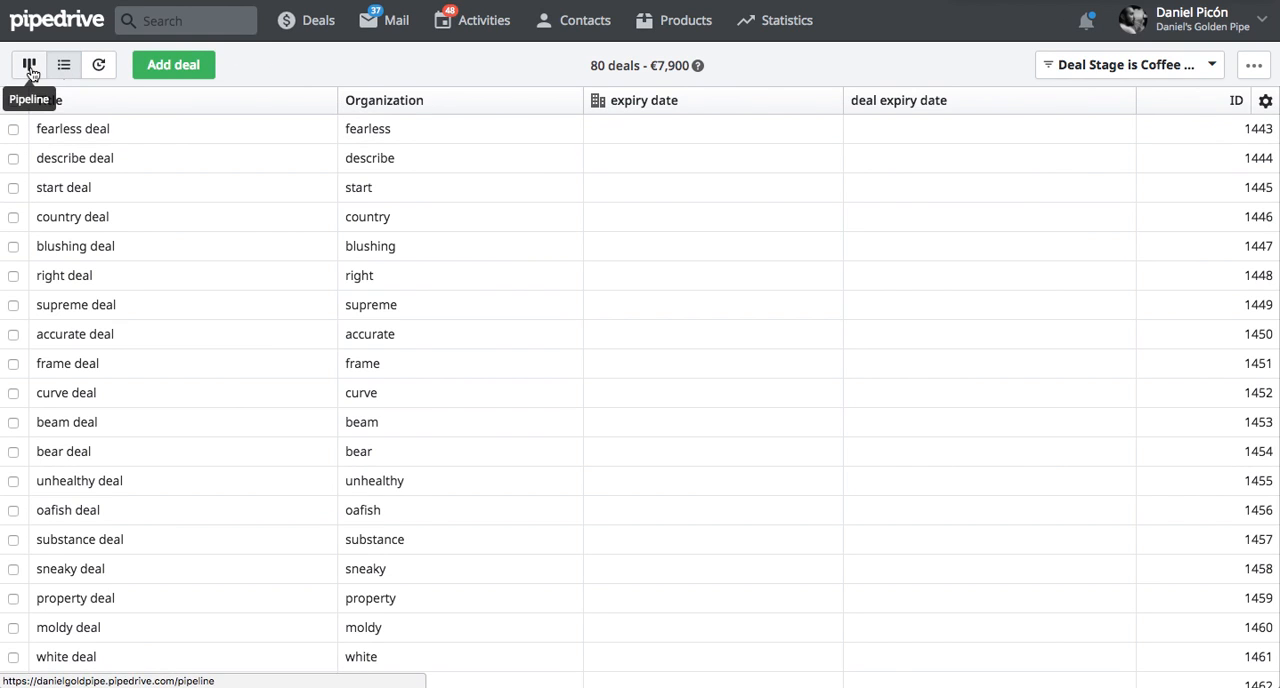
# Switch to the pipeline board view to see Sales team C's swapped stages.
pyautogui.click(28, 64)
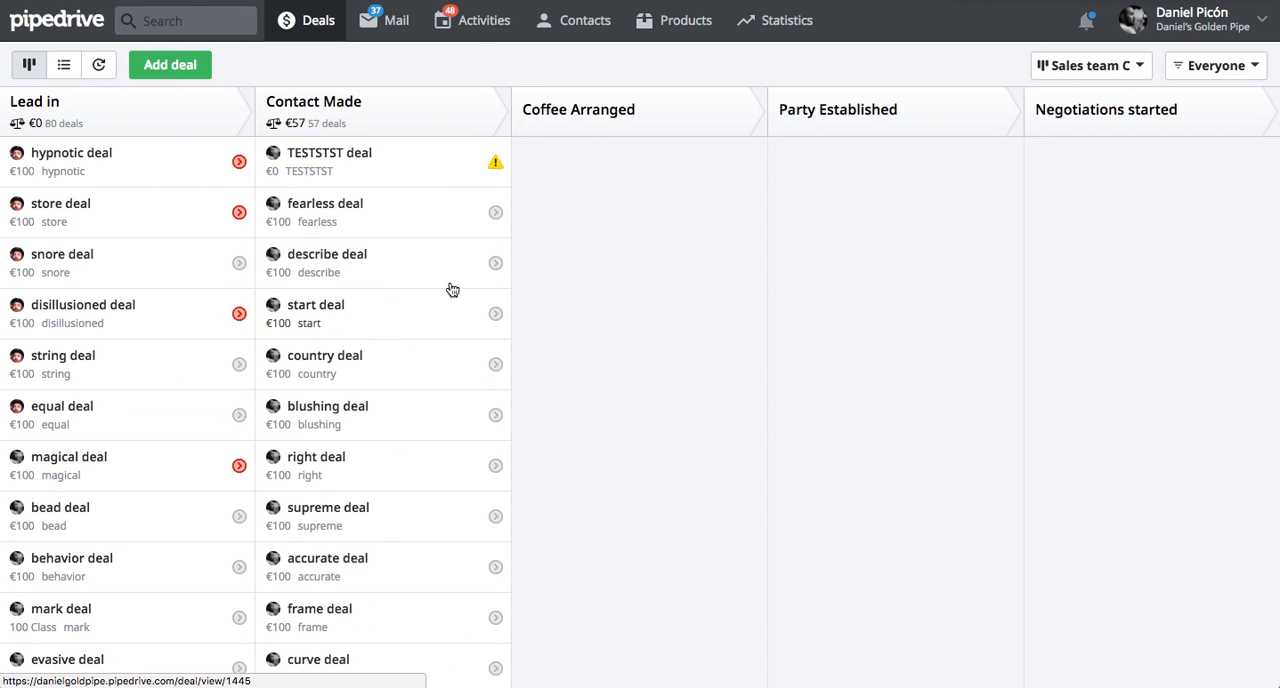
pyautogui.moveTo(417, 314)
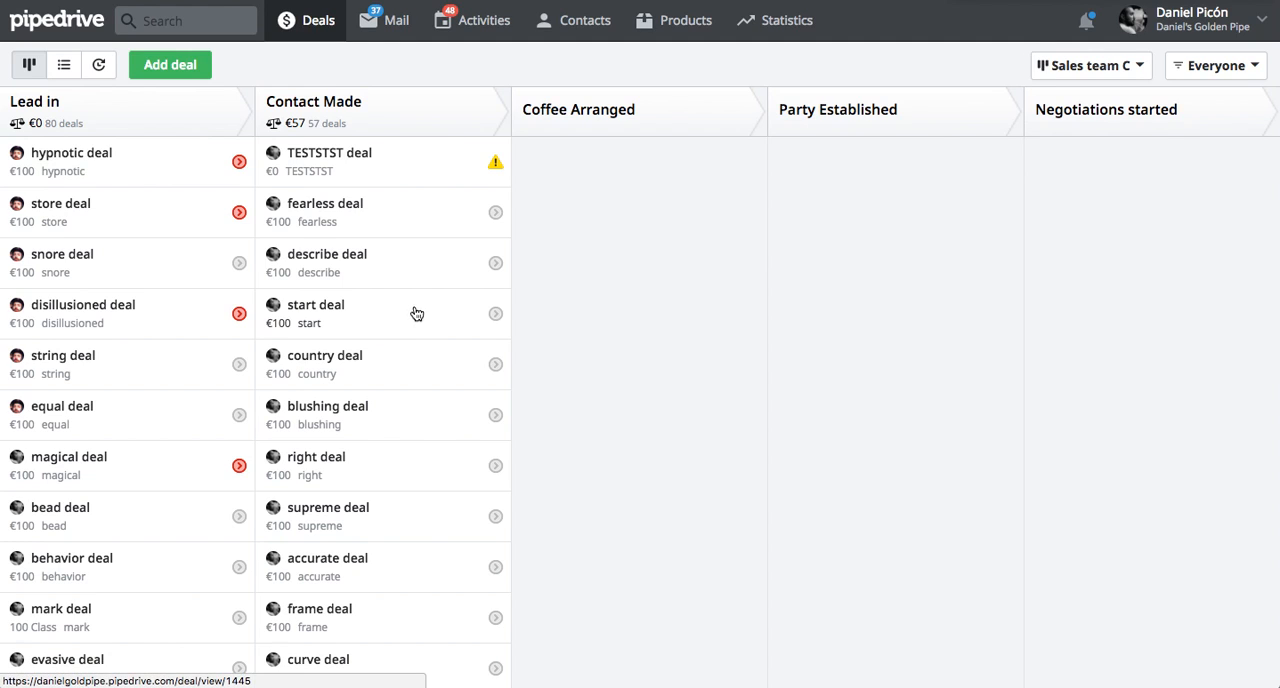